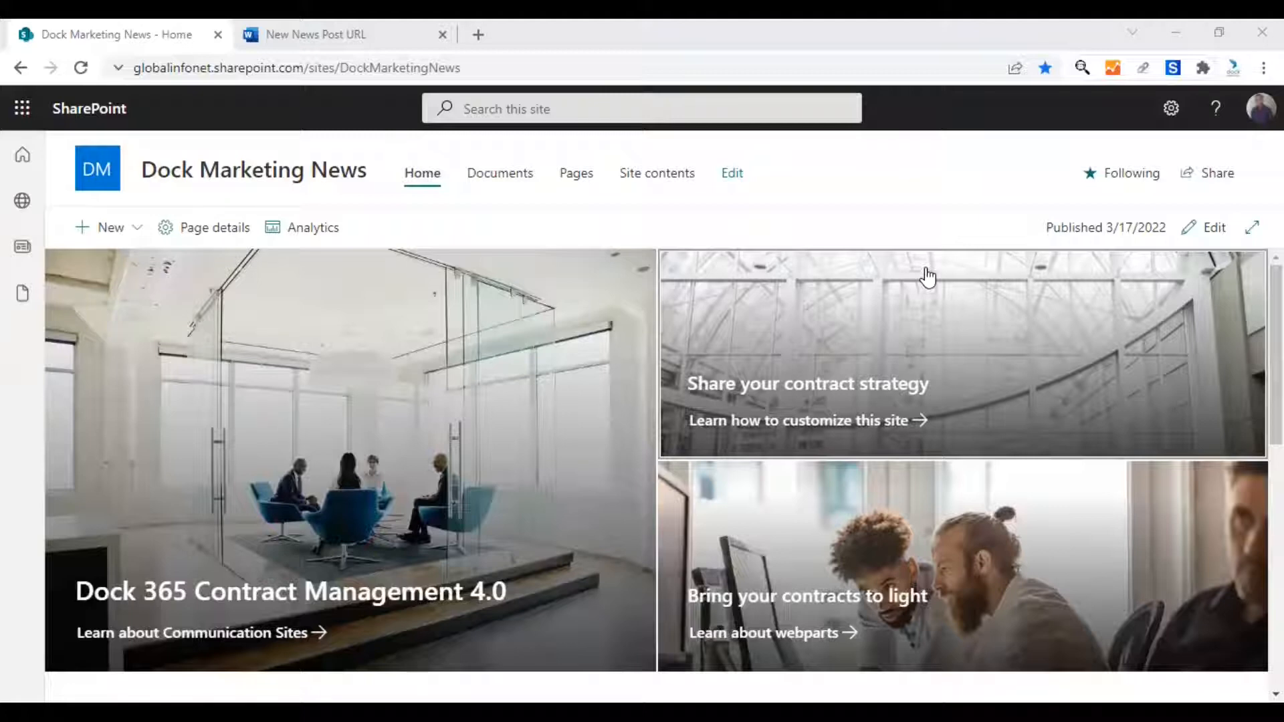
mouse_move(380, 322)
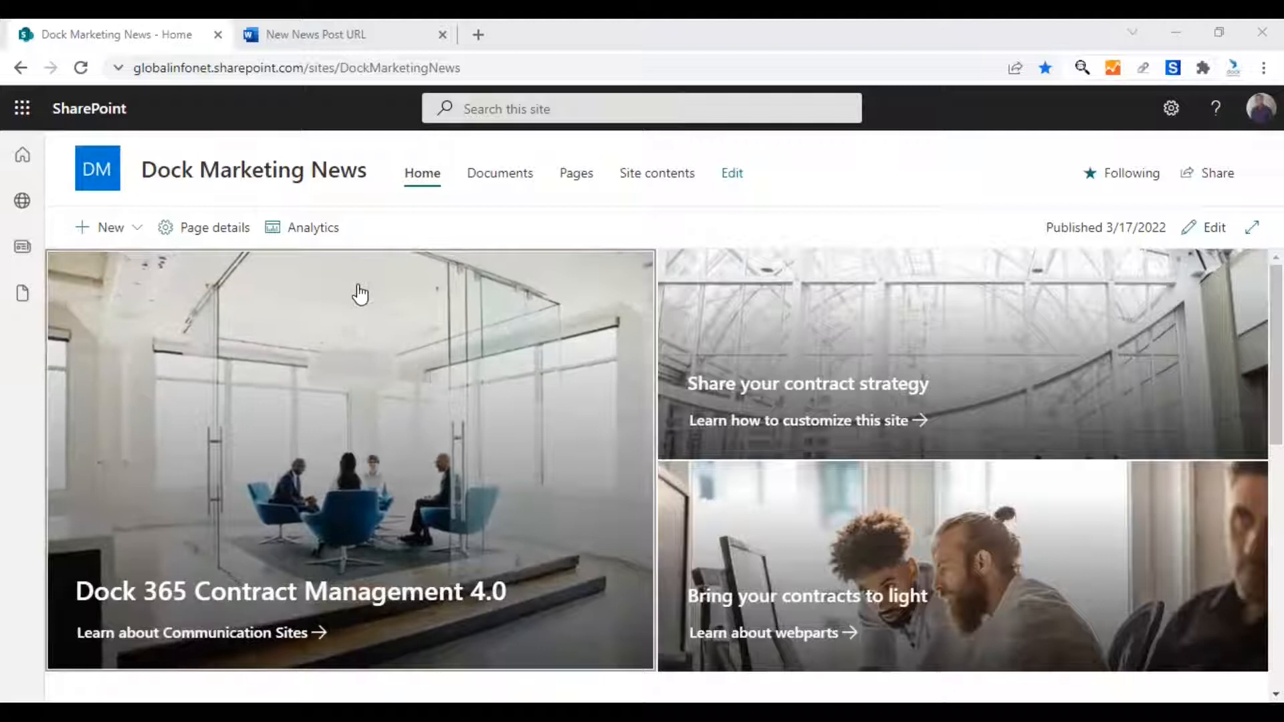
mouse_move(378, 299)
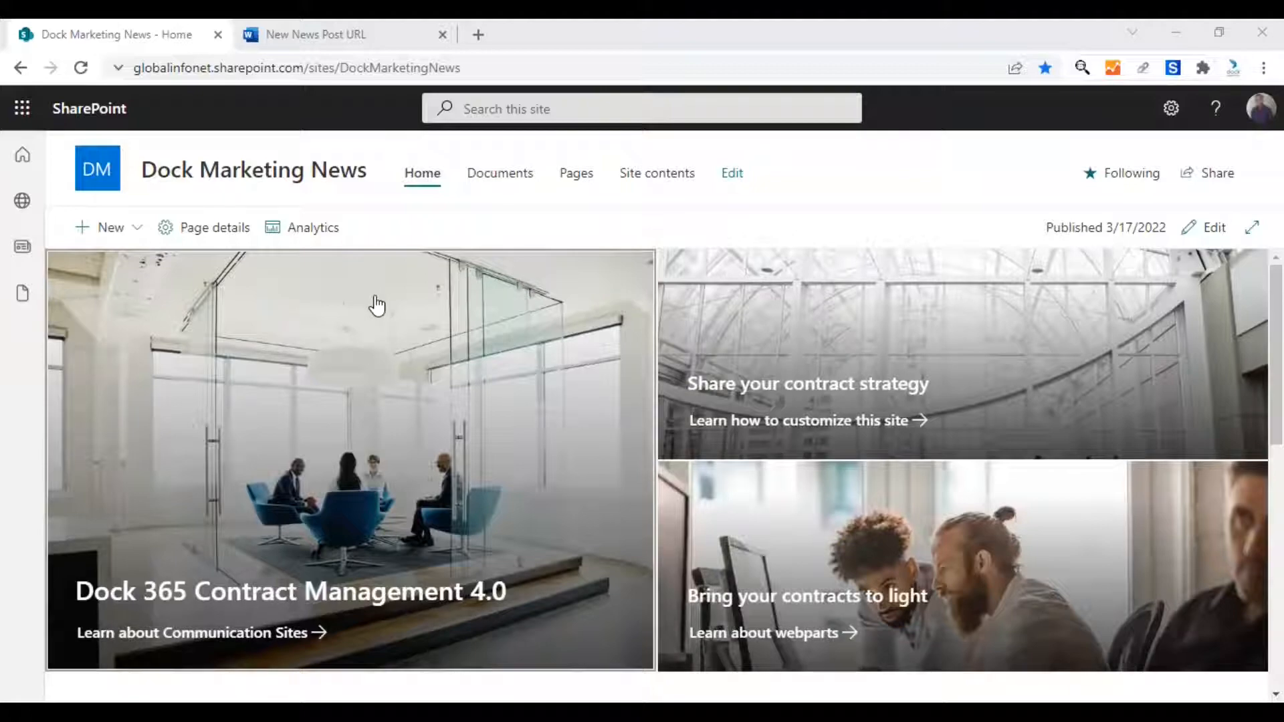
Step: Review the Dock Marketing News home page's news section, then switch the page into edit mode
scroll("down", 3)
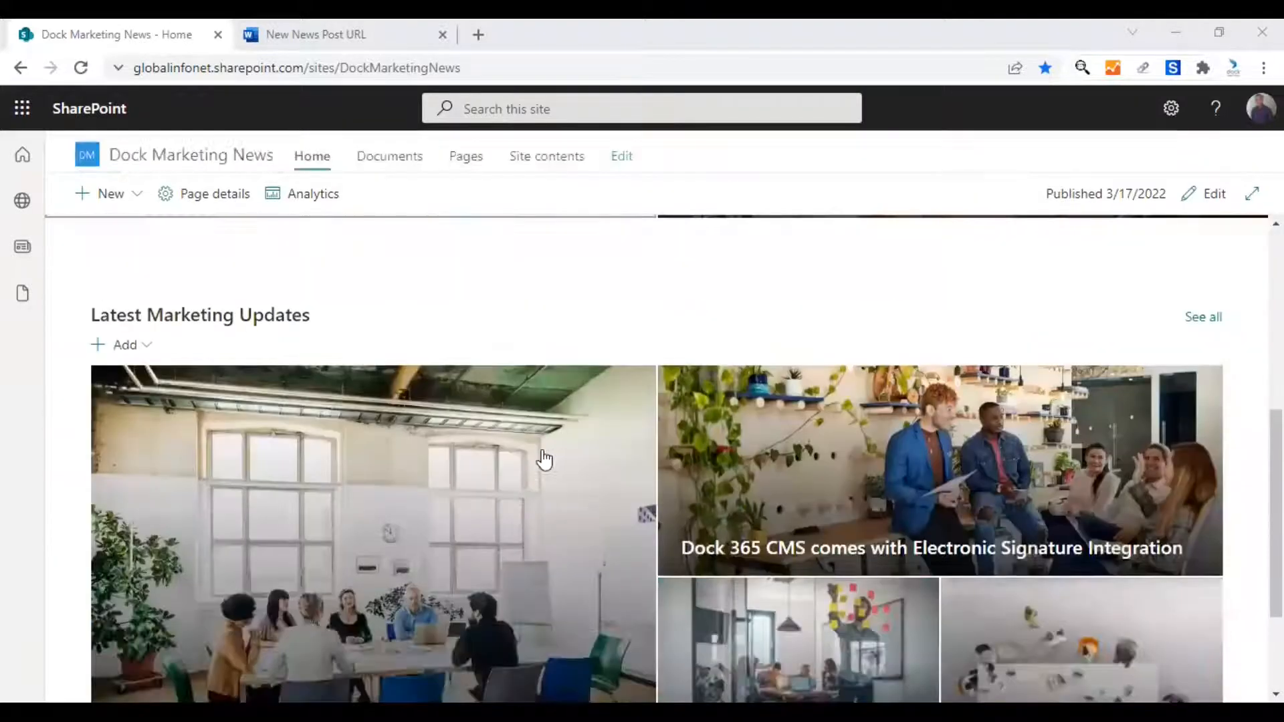
scroll("down", 3)
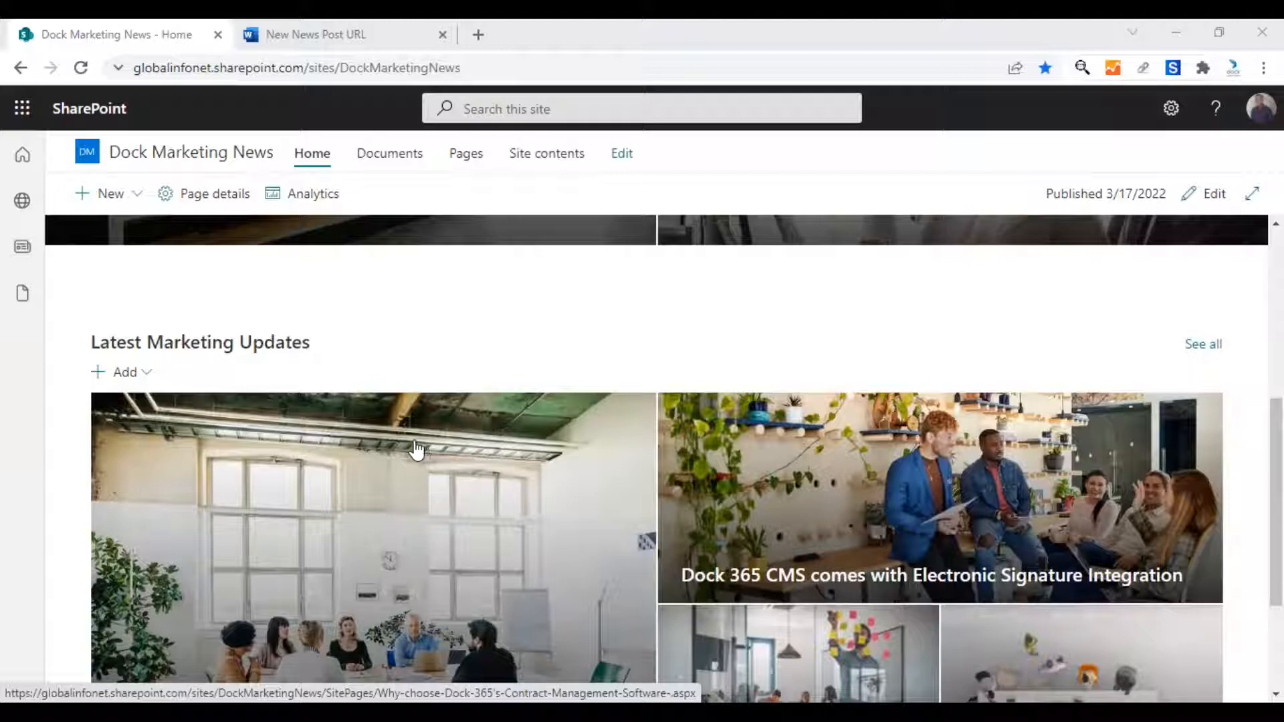
scroll("down", 3)
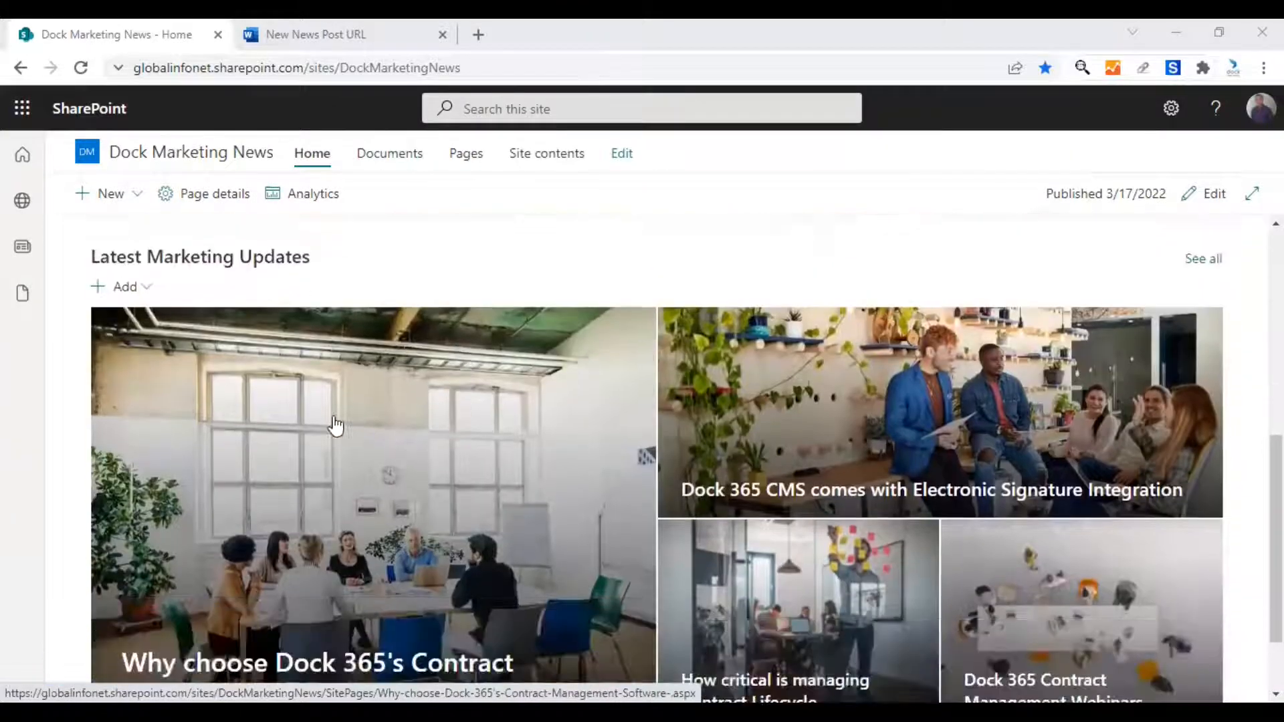
left_click(123, 286)
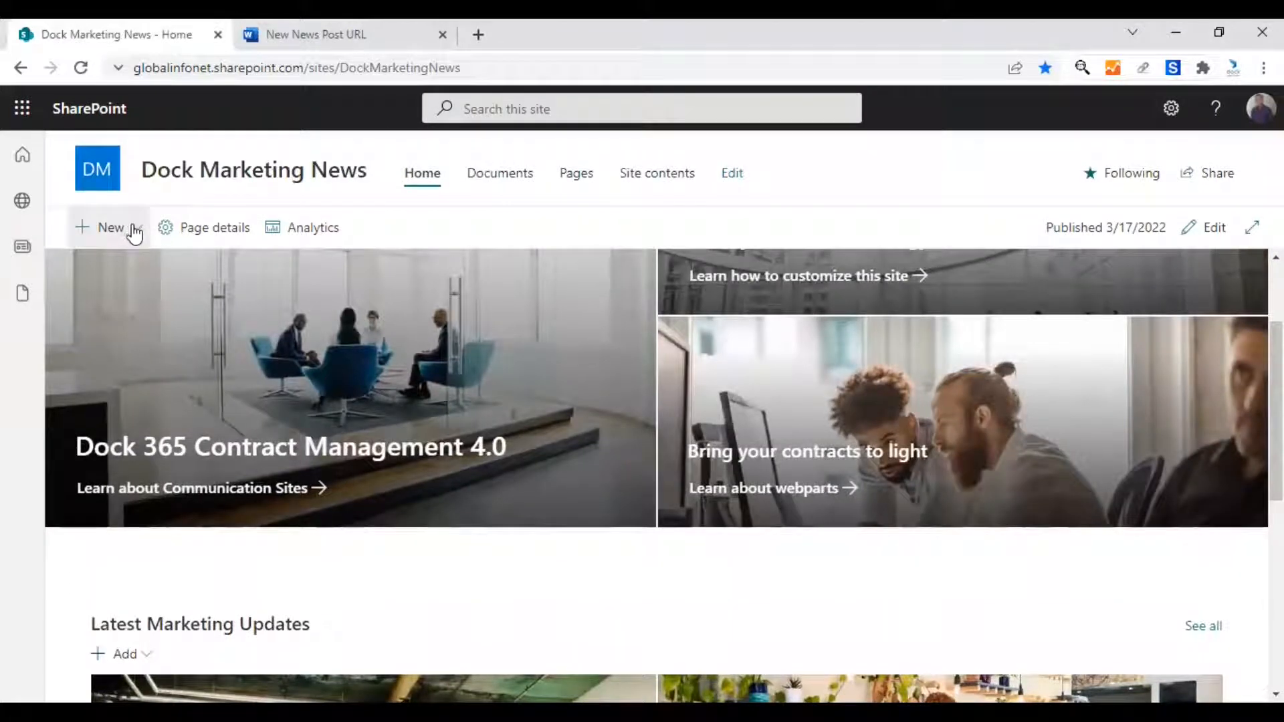
left_click(105, 227)
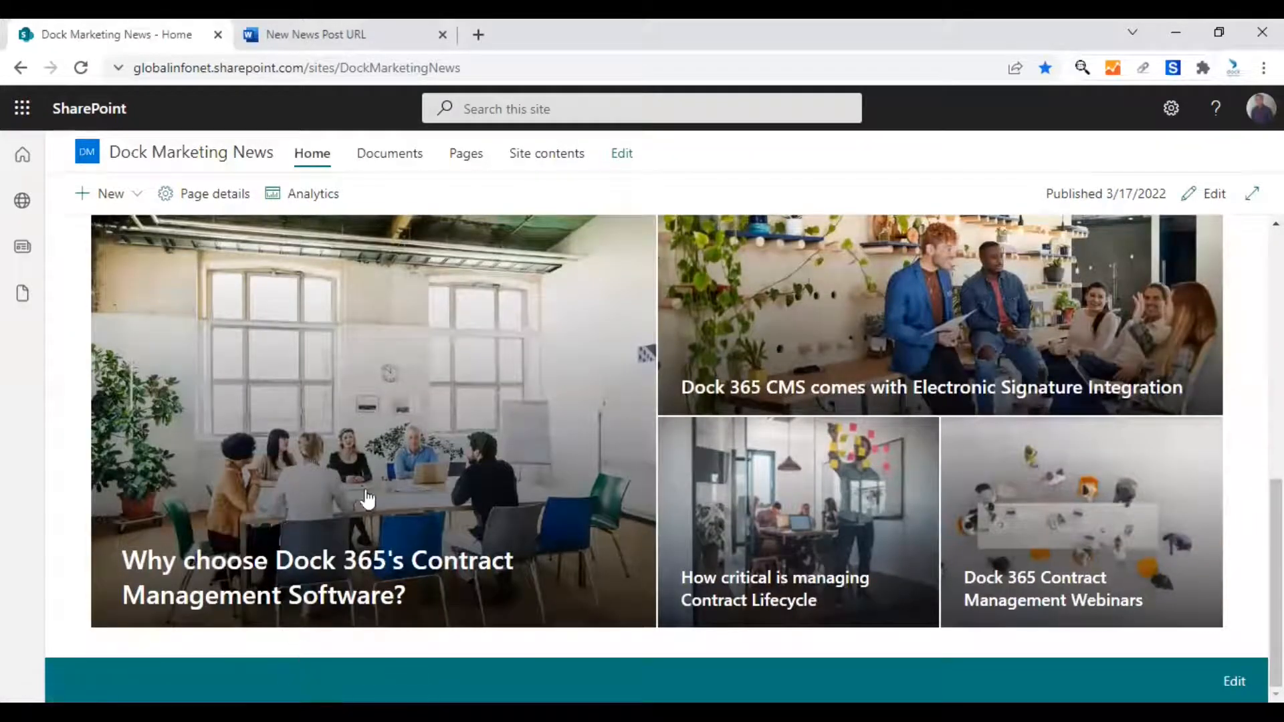
mouse_move(320, 638)
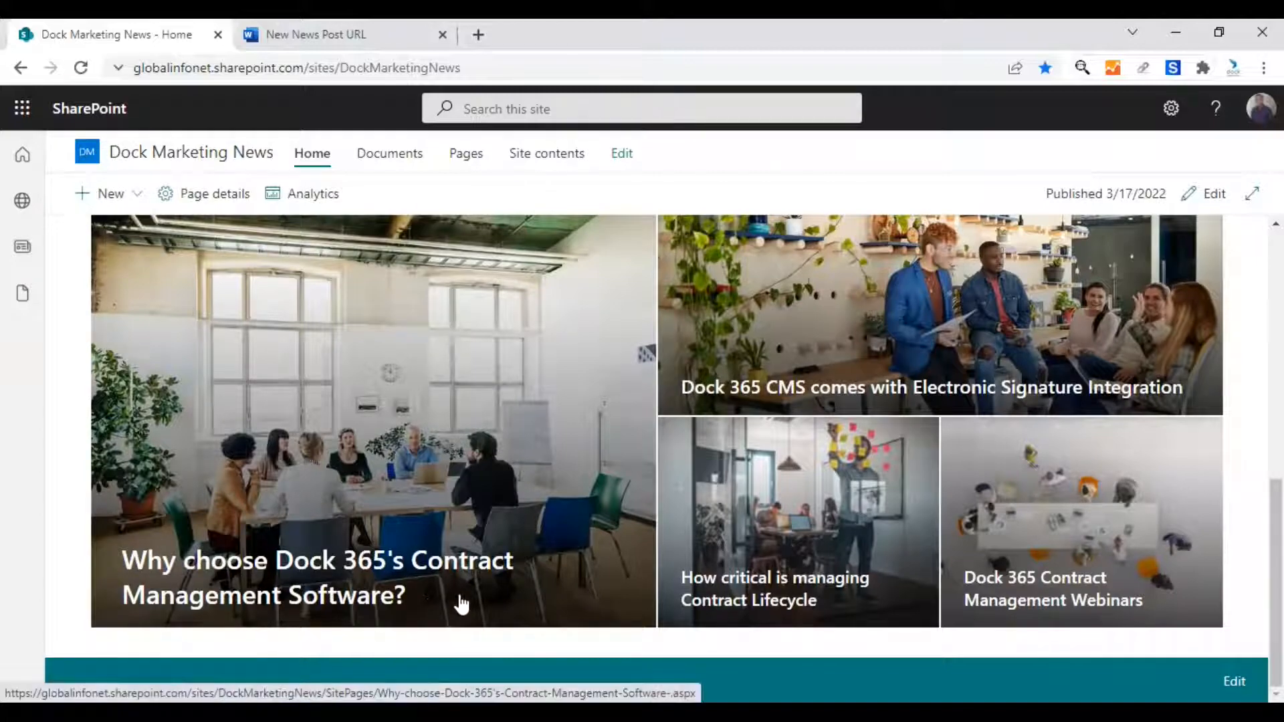
scroll("down", 3)
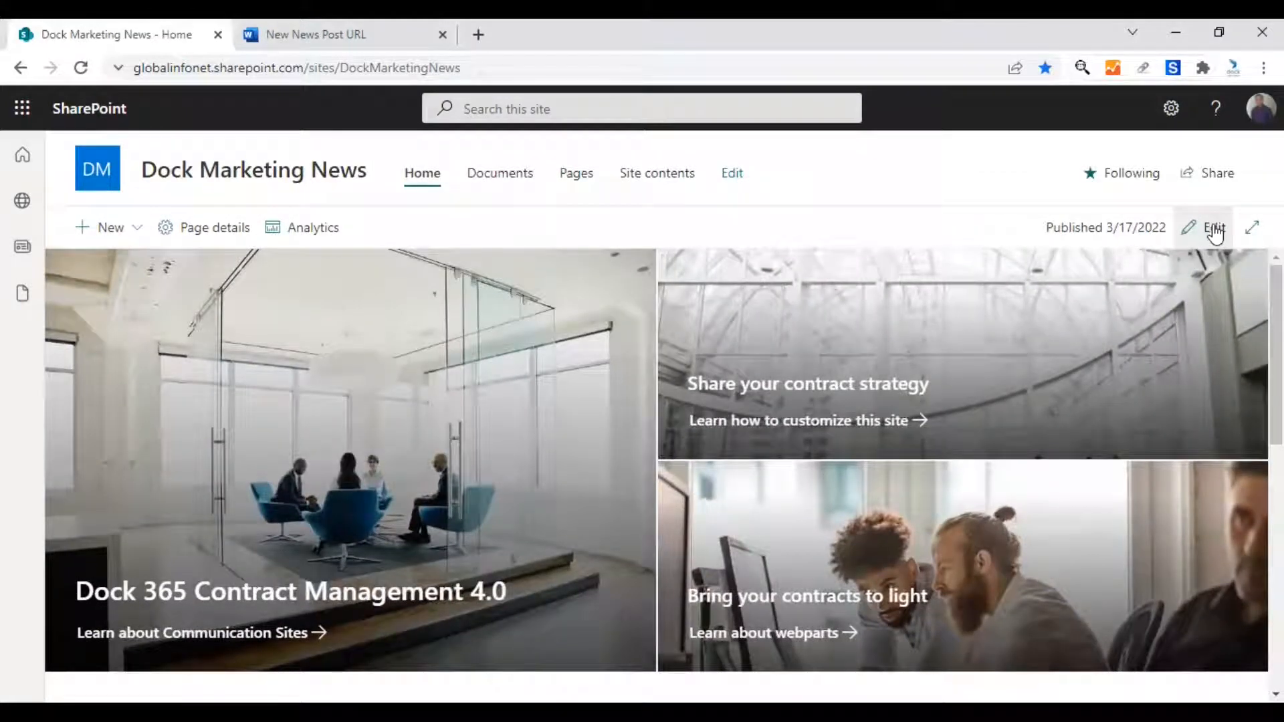
left_click(1215, 227)
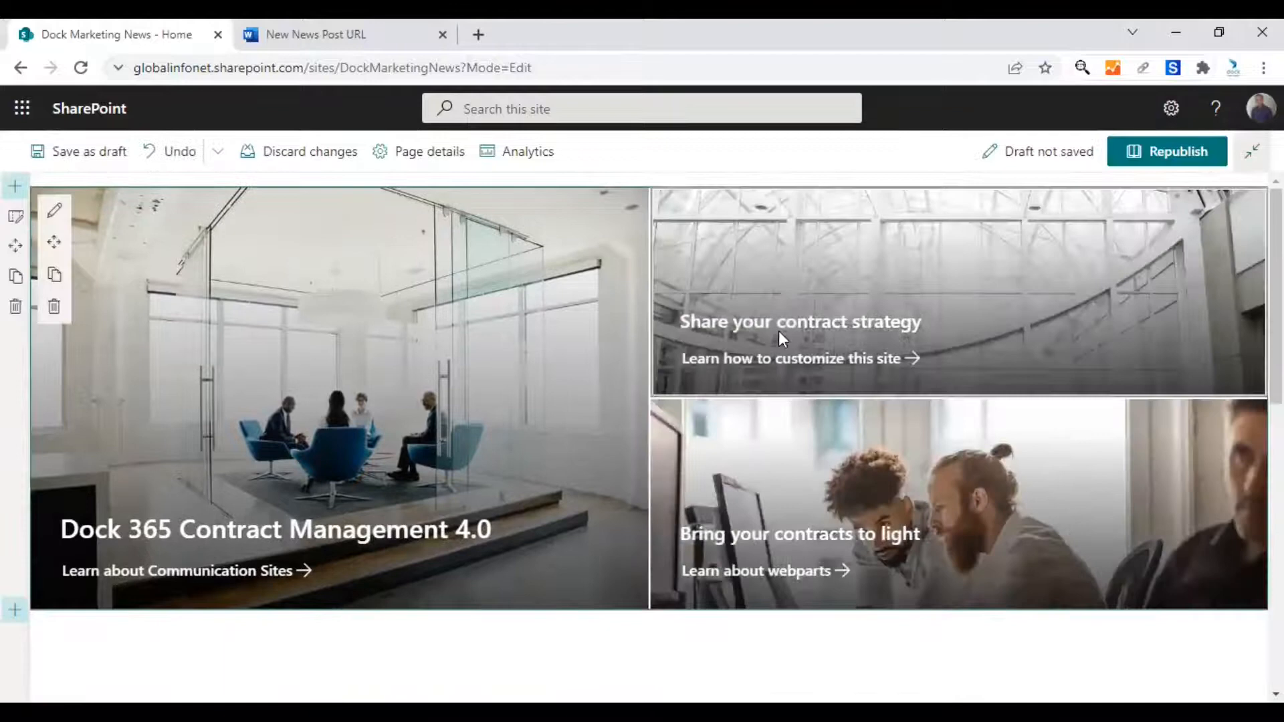
Step: Insert a Button web part below Latest Marketing Updates and open its settings pane
scroll("down", 3)
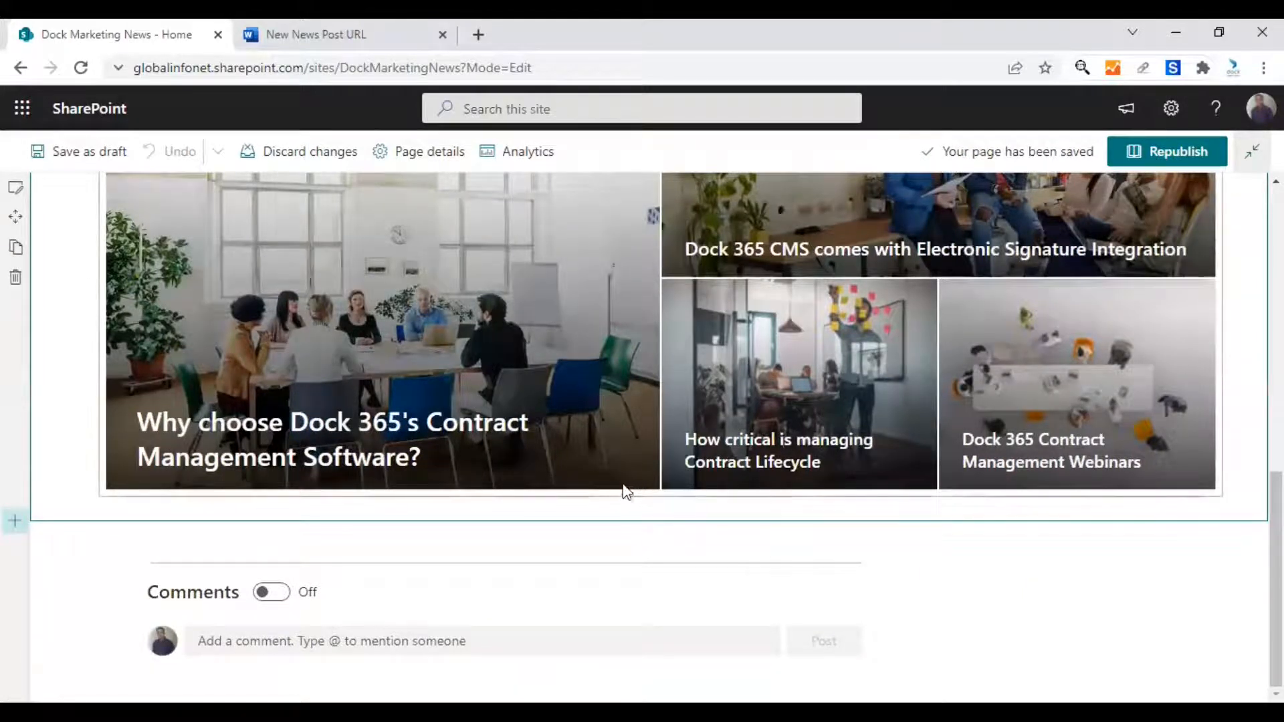
mouse_move(661, 510)
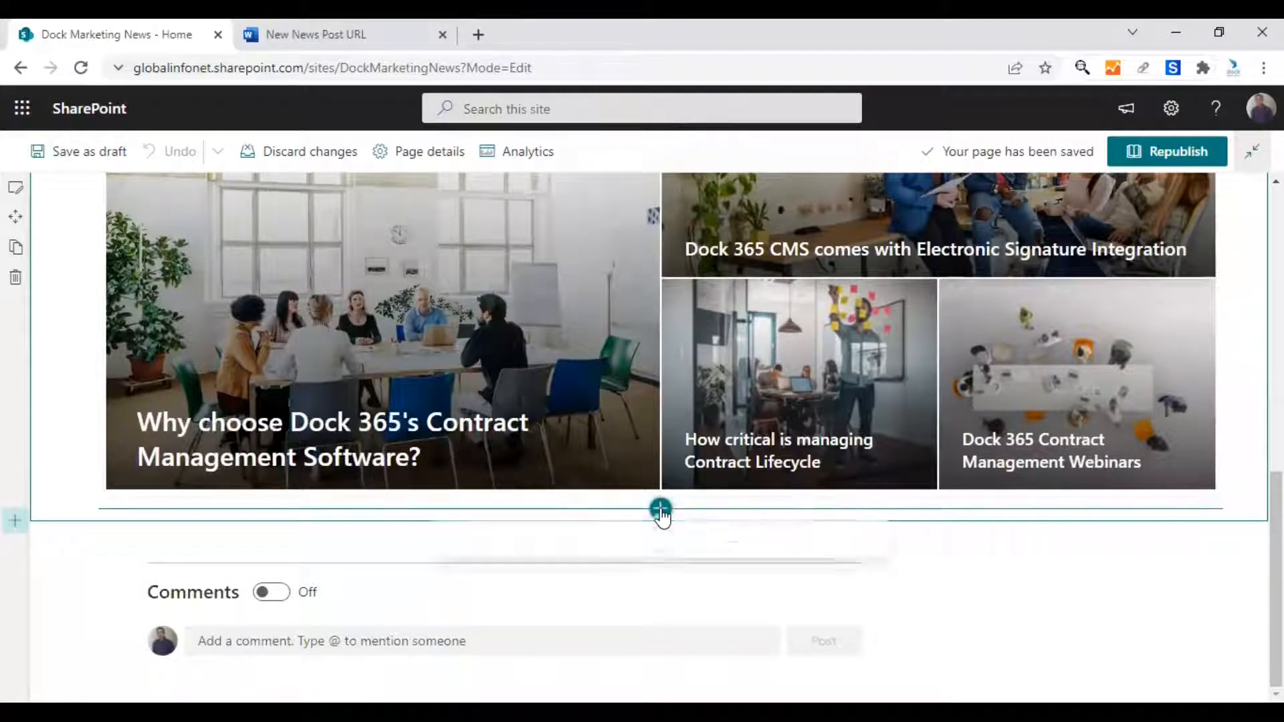
left_click(660, 508)
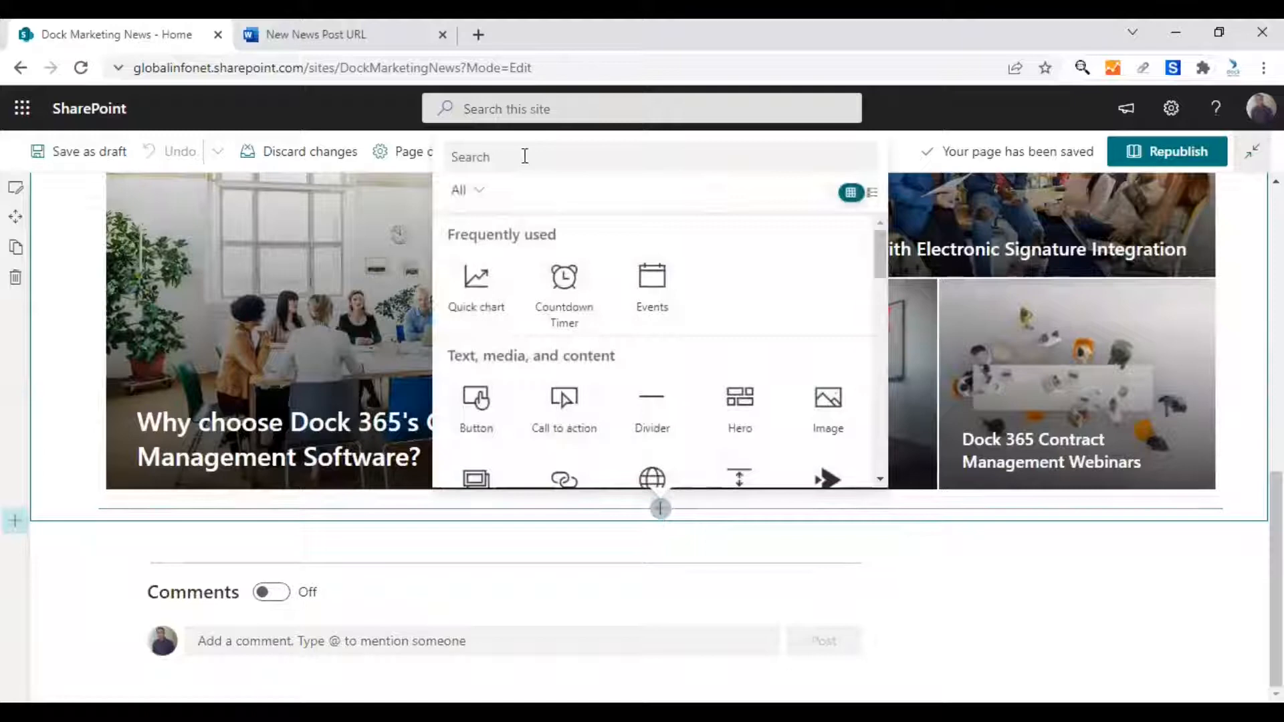
type("B")
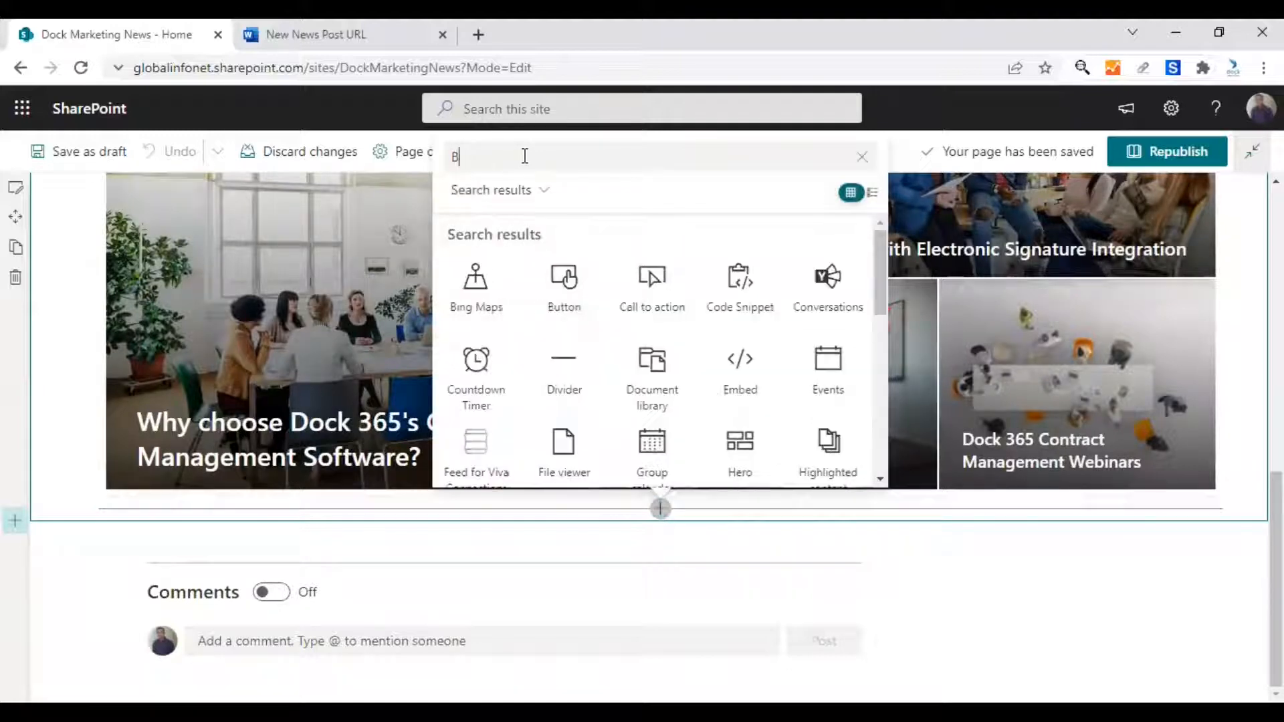
type("utton")
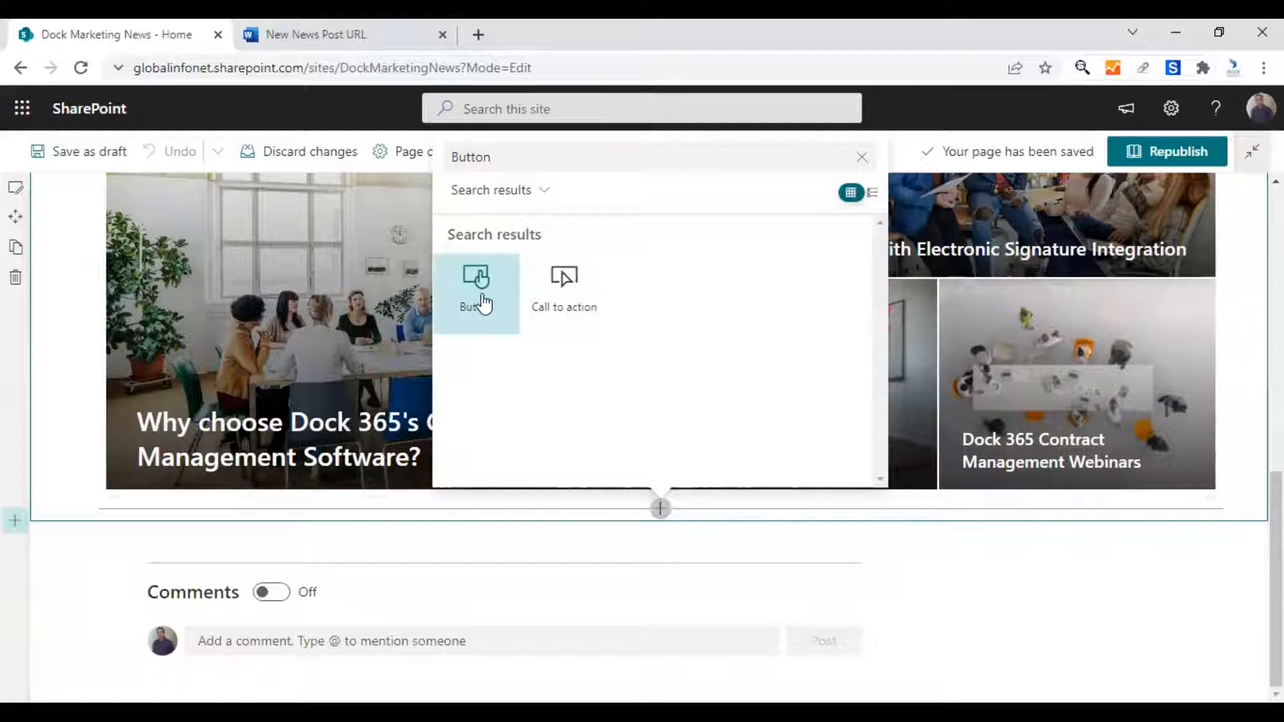
left_click(477, 293)
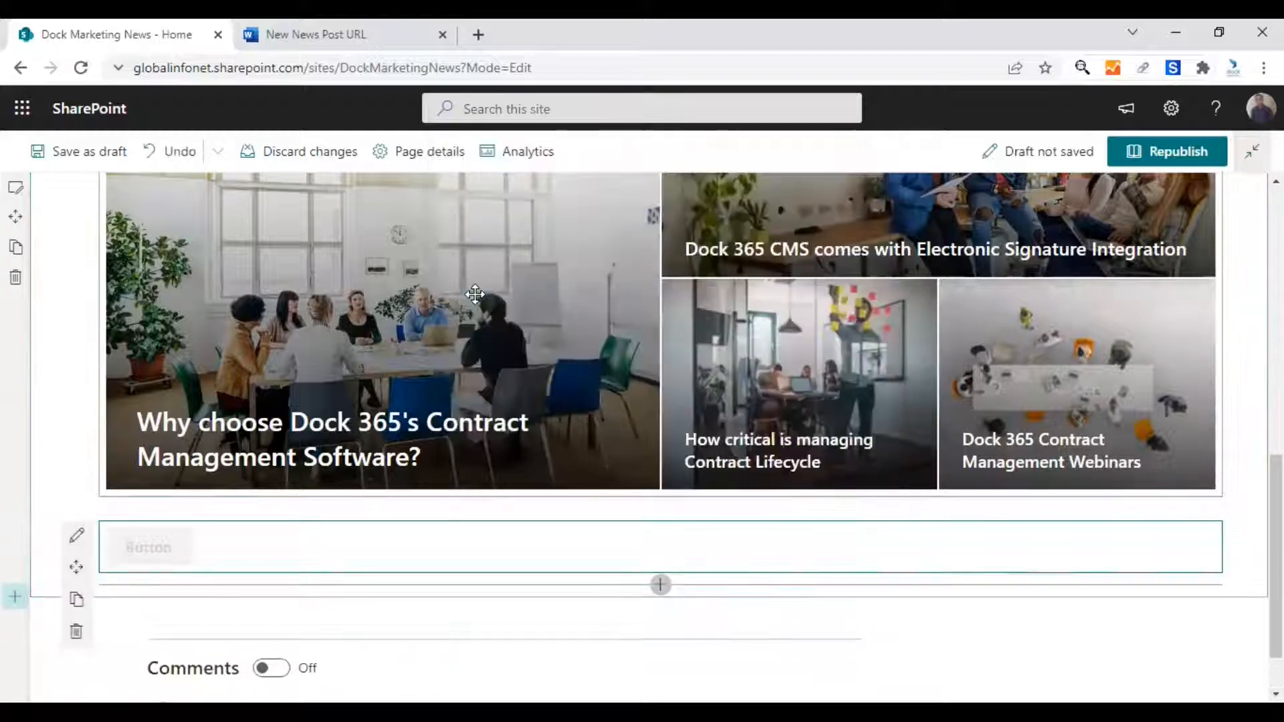
scroll("down", 3)
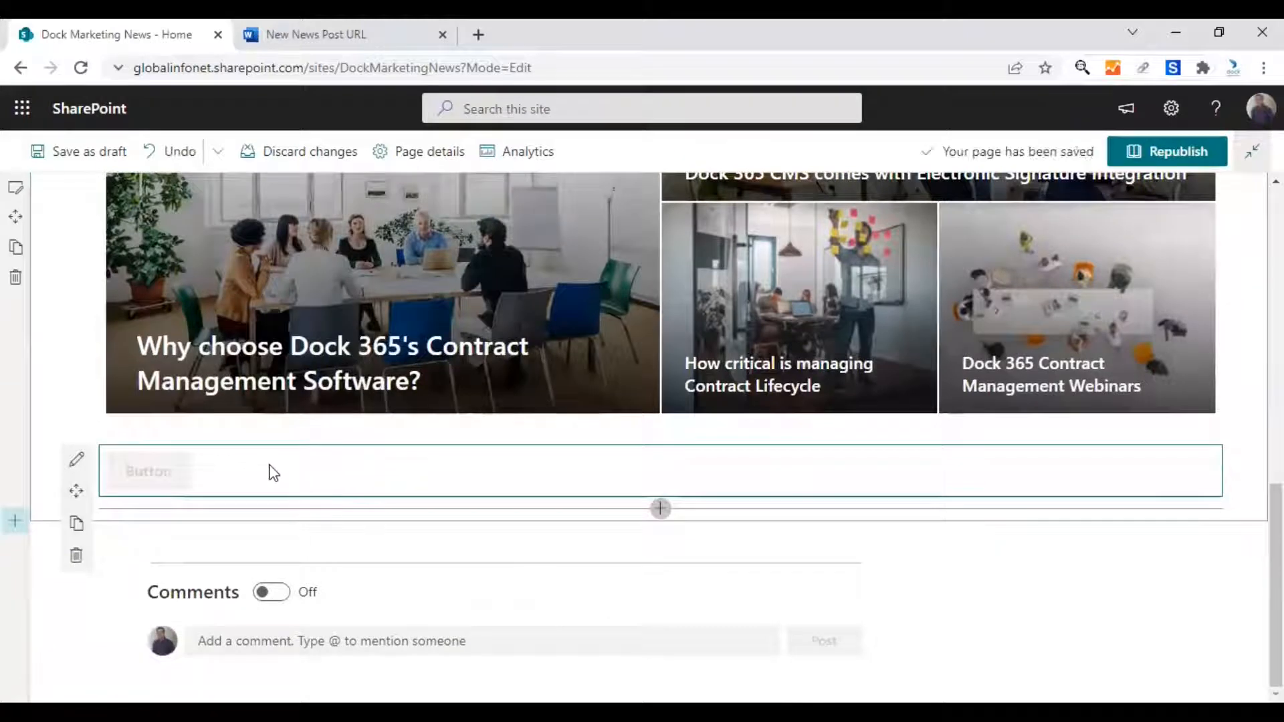
mouse_move(76, 459)
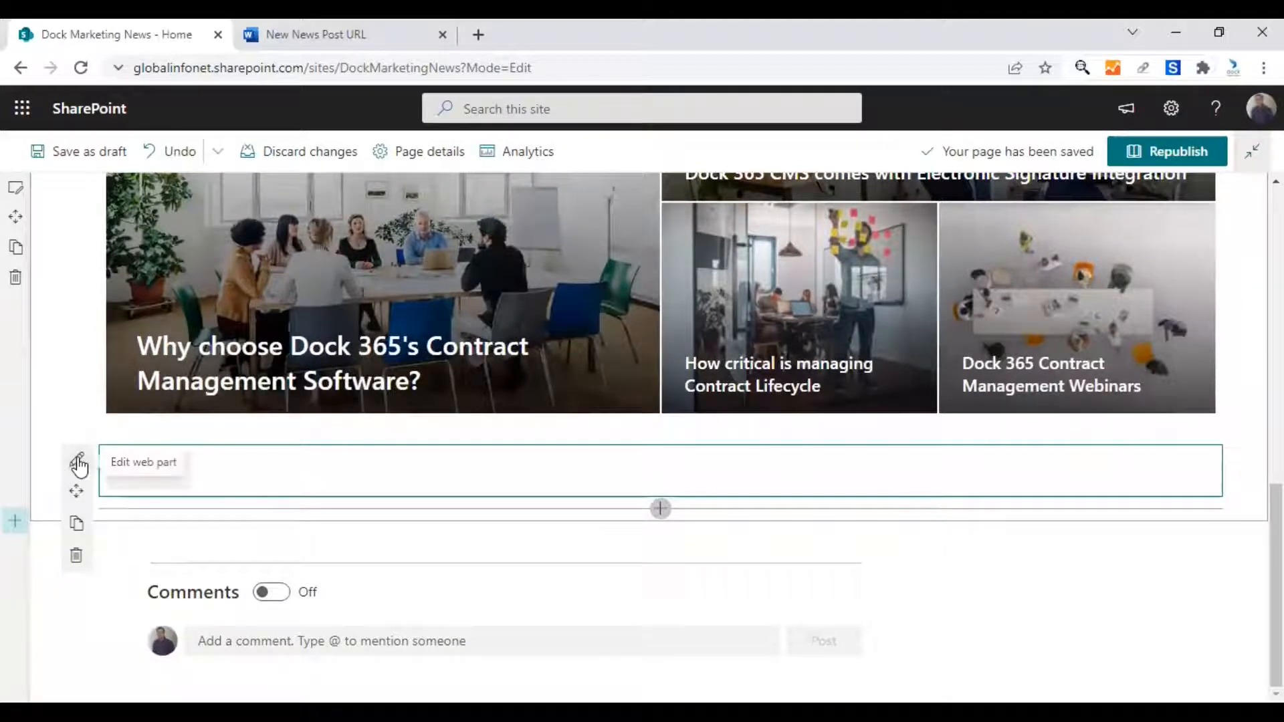
left_click(78, 462)
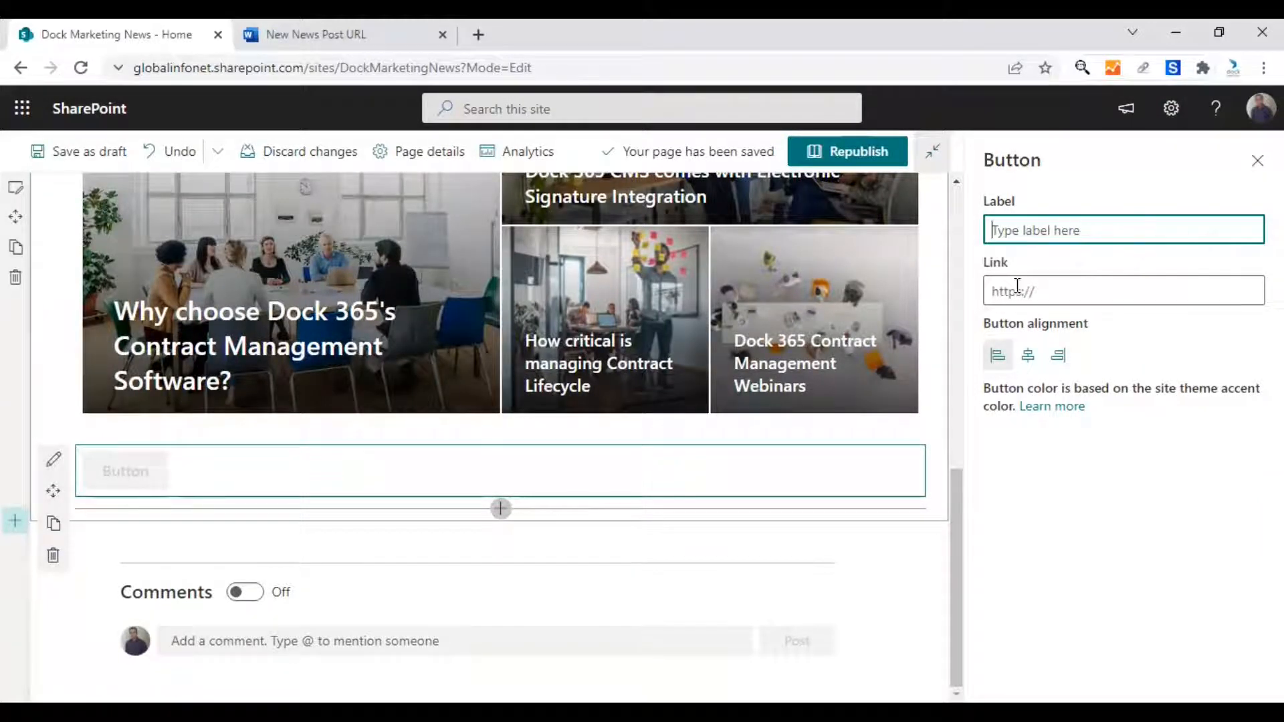
Step: Label the new button 'Add a New Post!' in its settings pane
left_click(1123, 290)
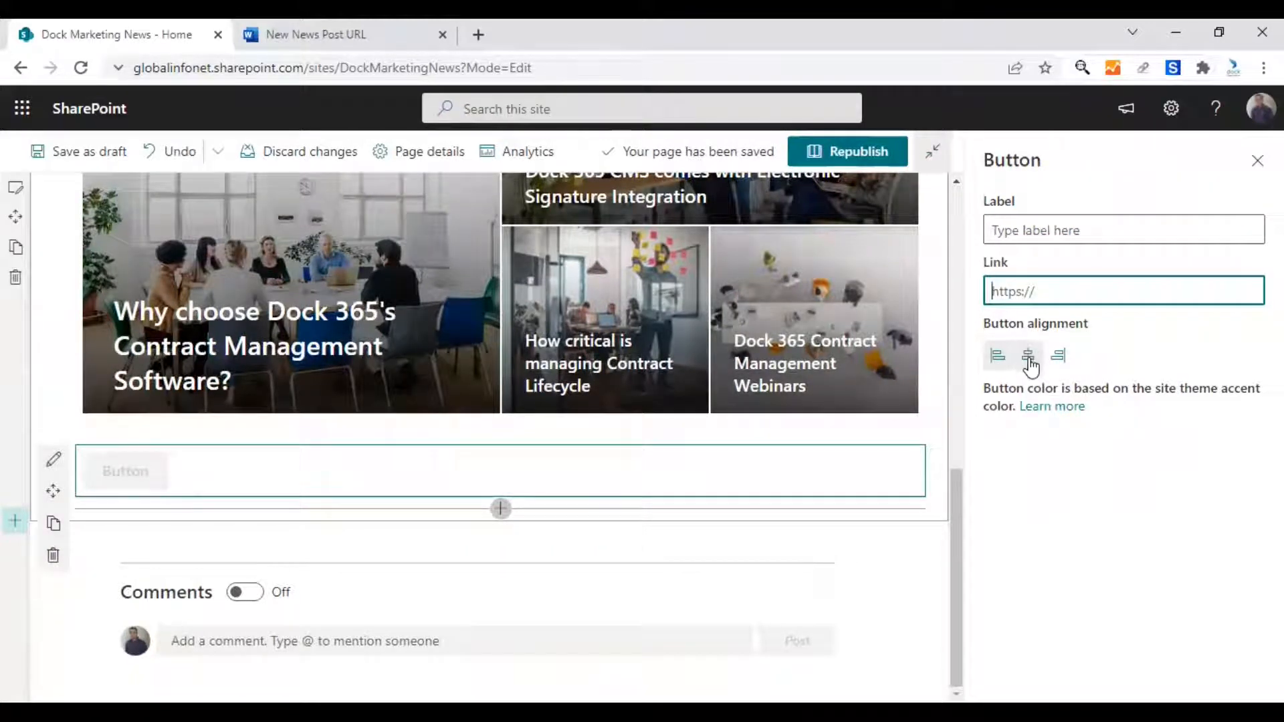
mouse_move(1029, 355)
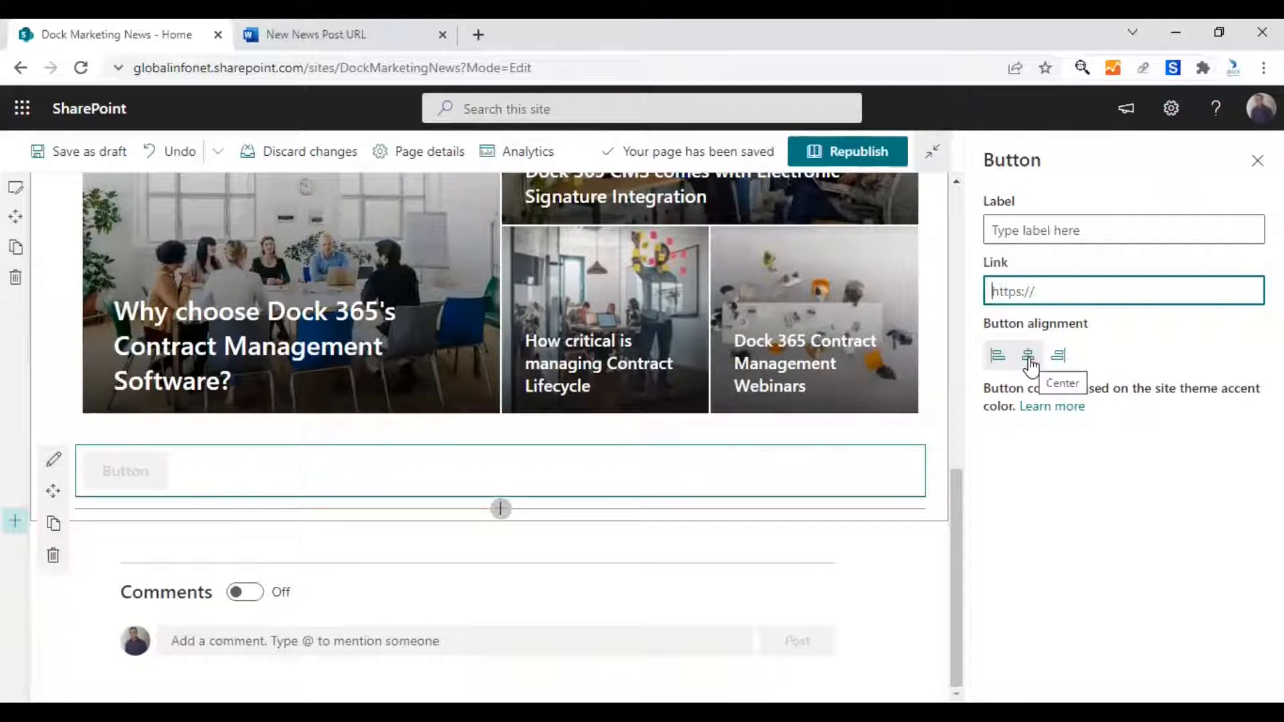
left_click(1123, 231)
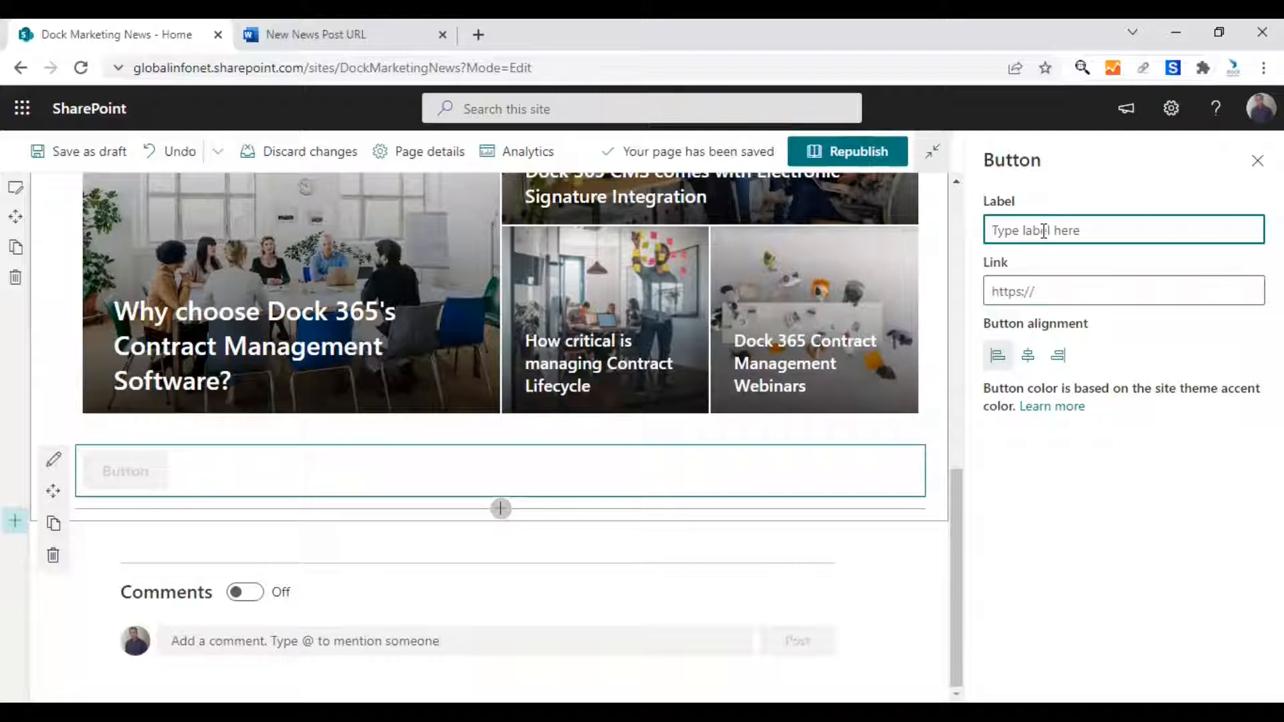
type("Add a")
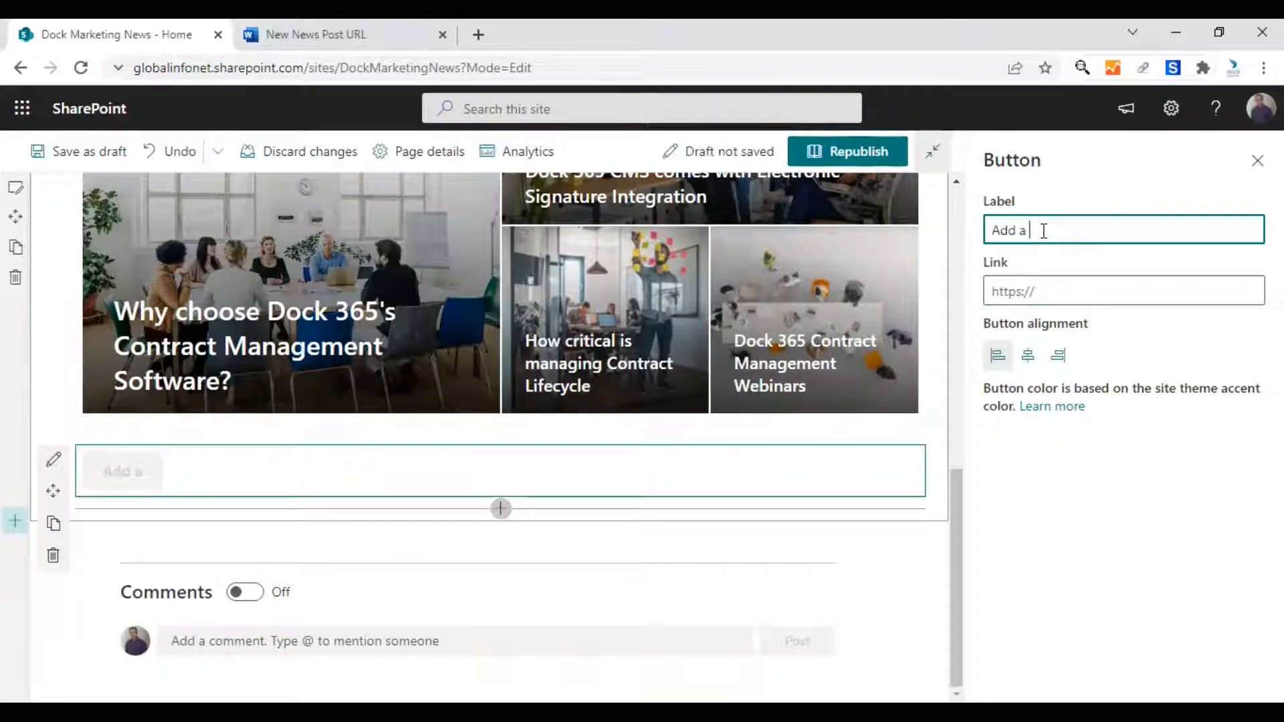
type("Add a New Post!")
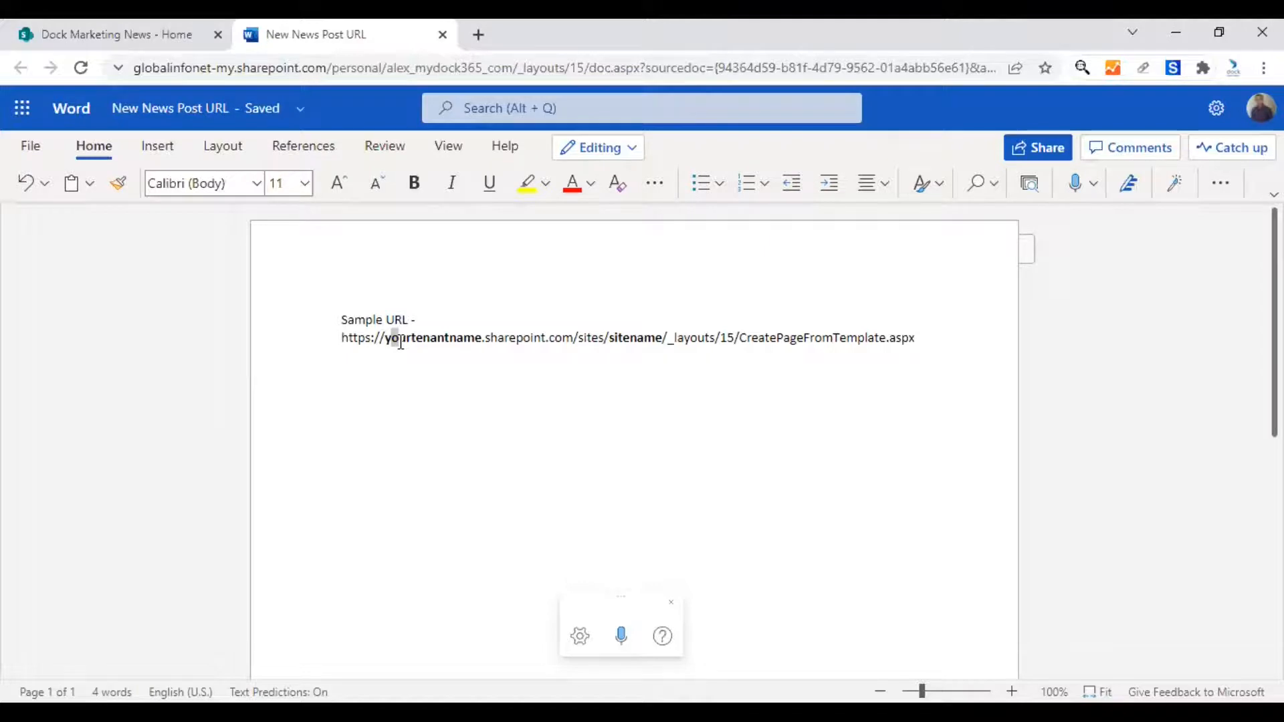
Step: Replace 'sitename' in the sample URL with 'DockMarketingNews' taken from the site address
double_click(436, 337)
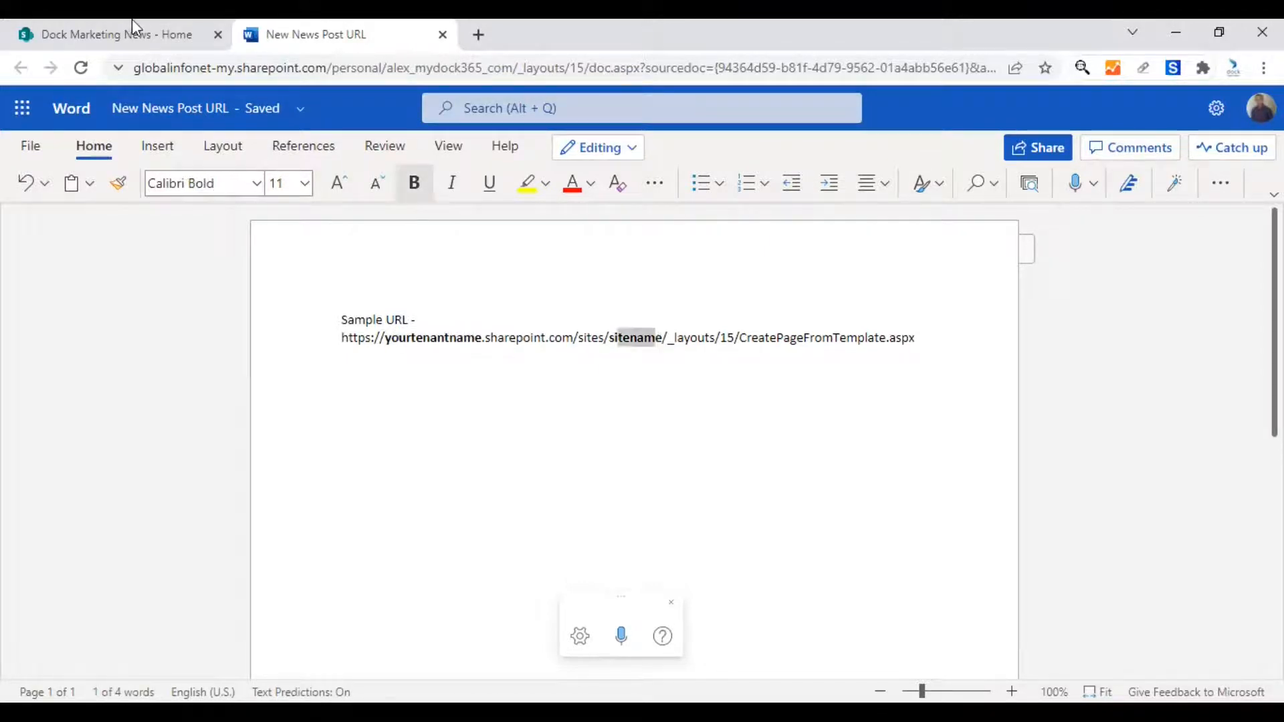
mouse_move(197, 105)
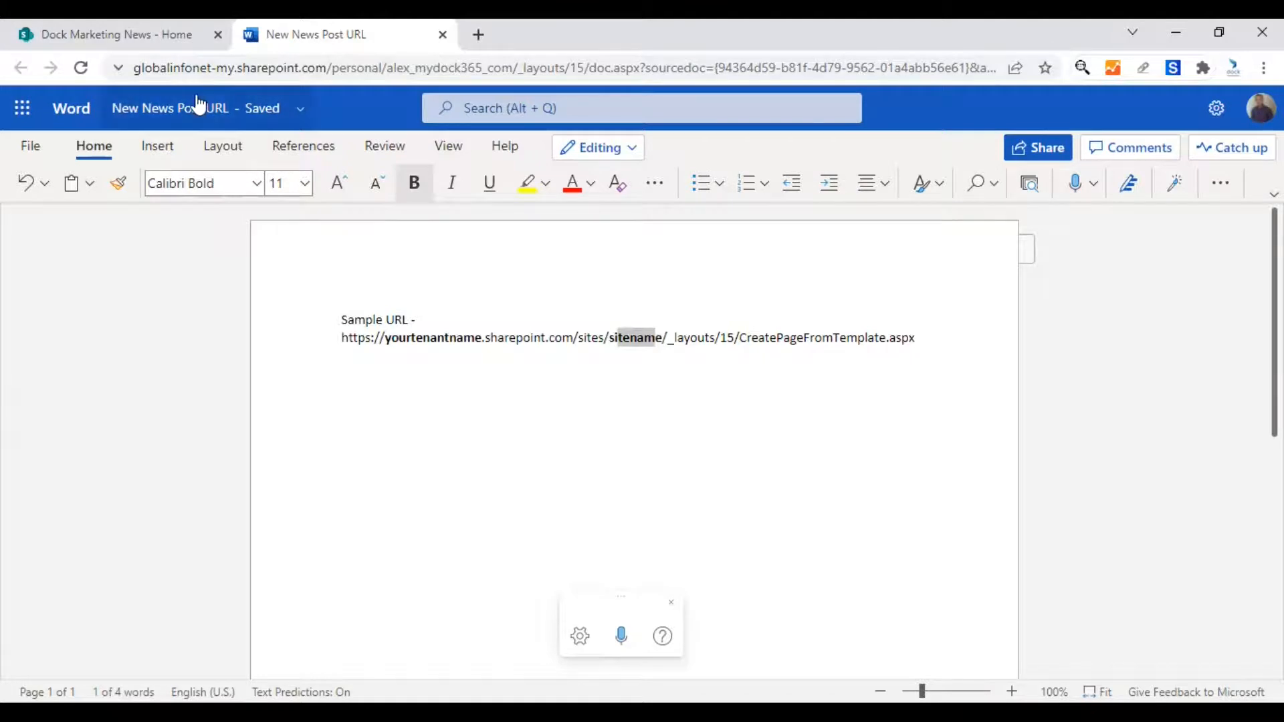
left_click(212, 68)
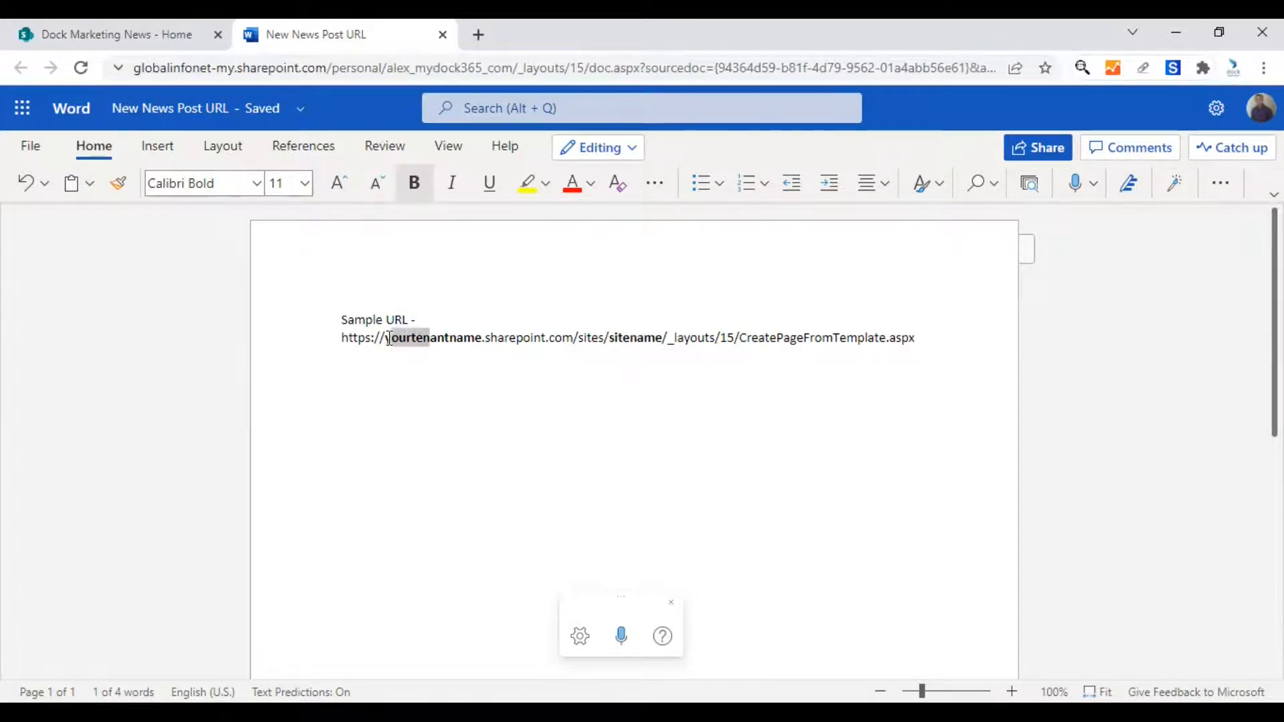
left_click(113, 35)
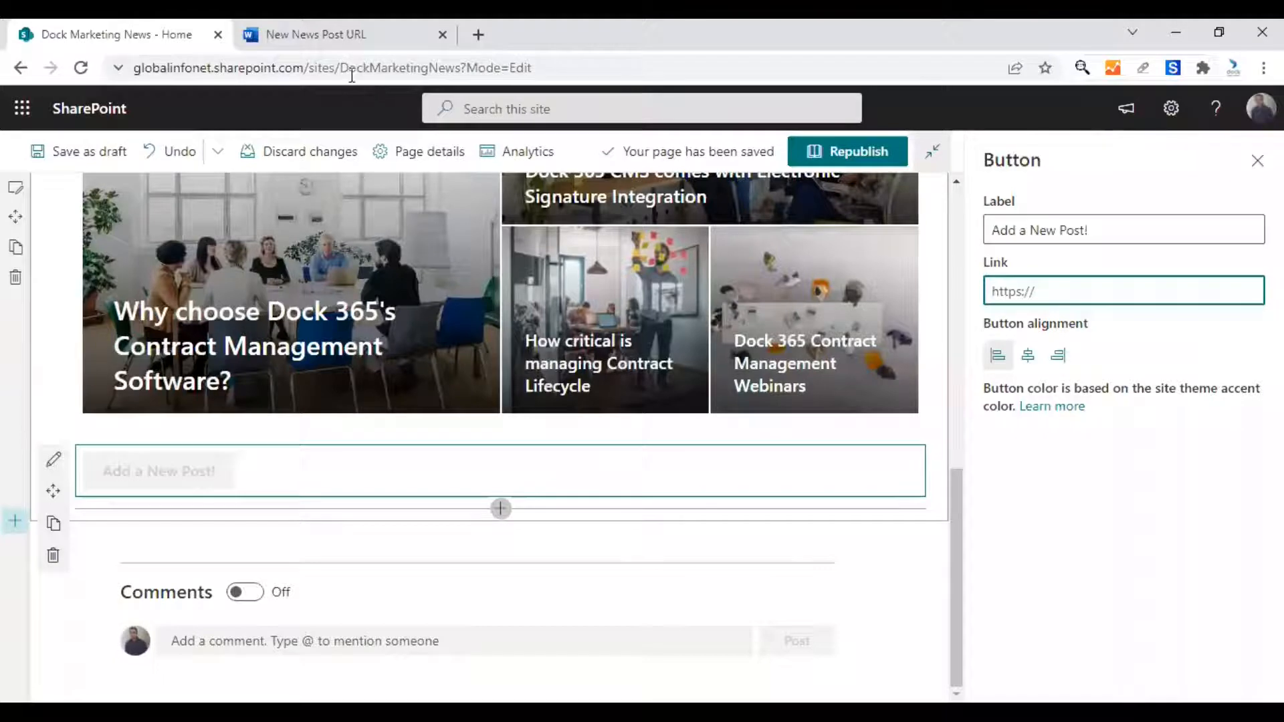
double_click(369, 69)
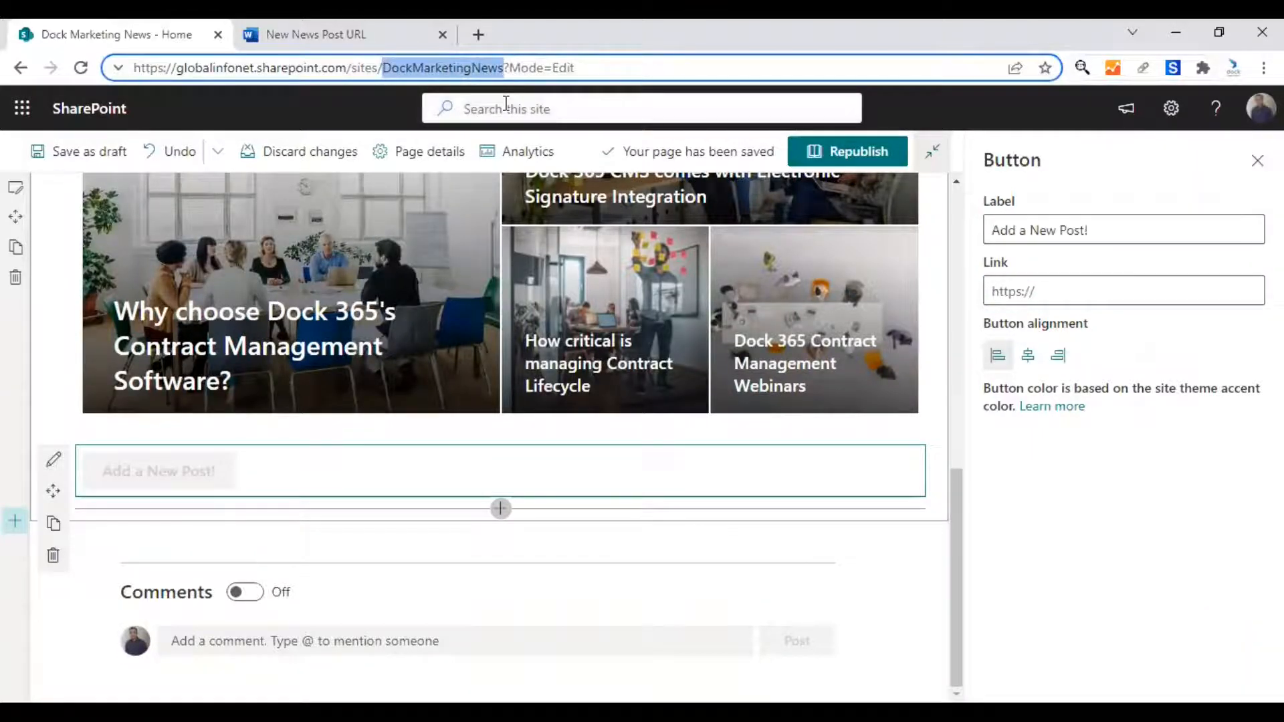
left_click(315, 34)
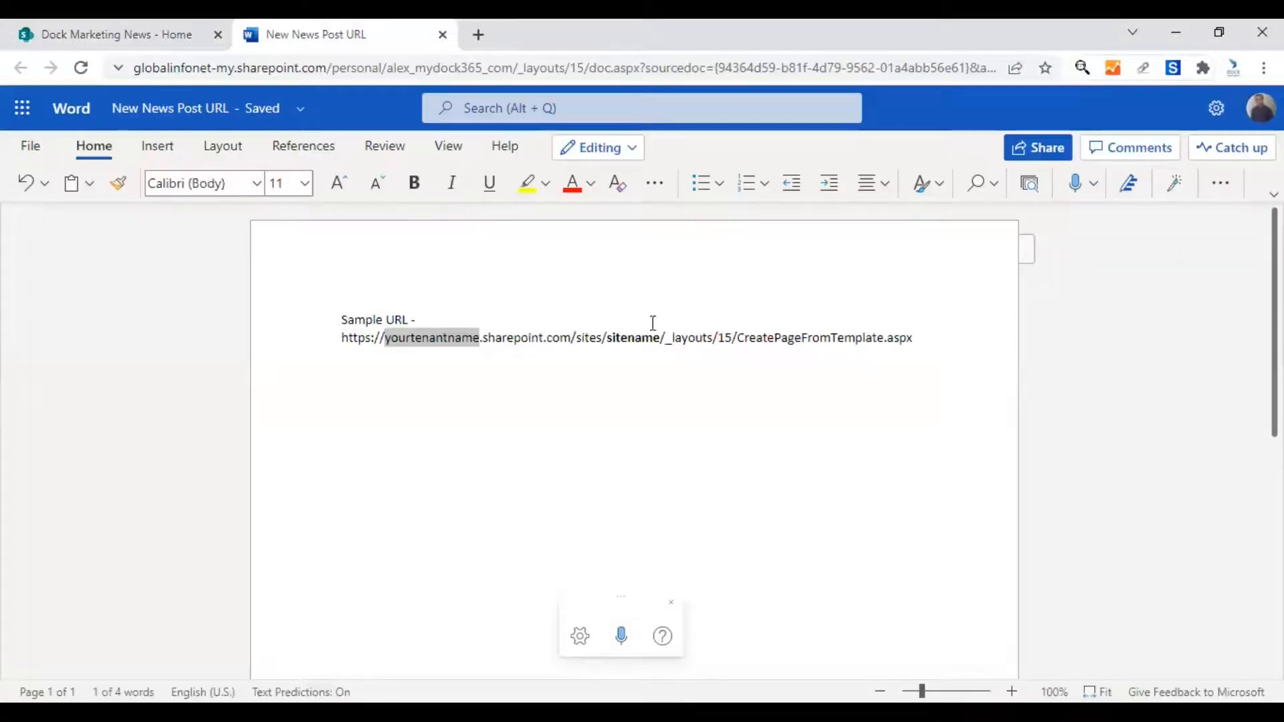
double_click(631, 337)
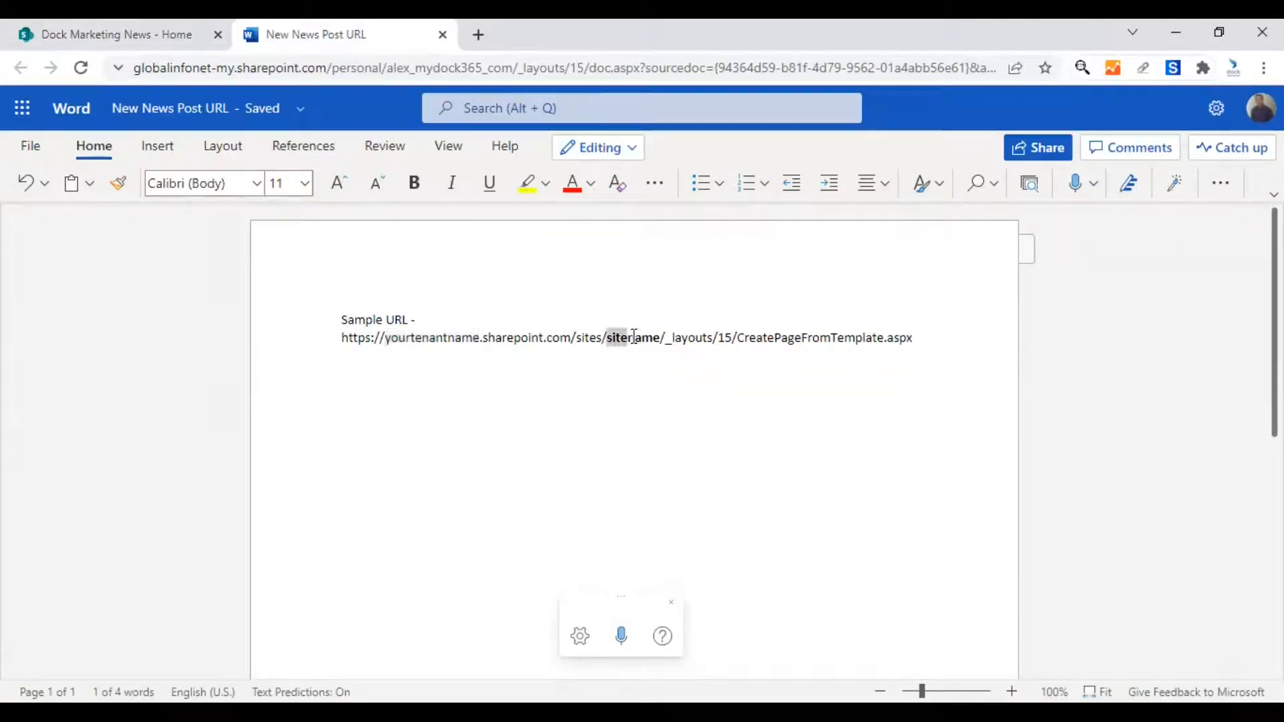
left_click(413, 182)
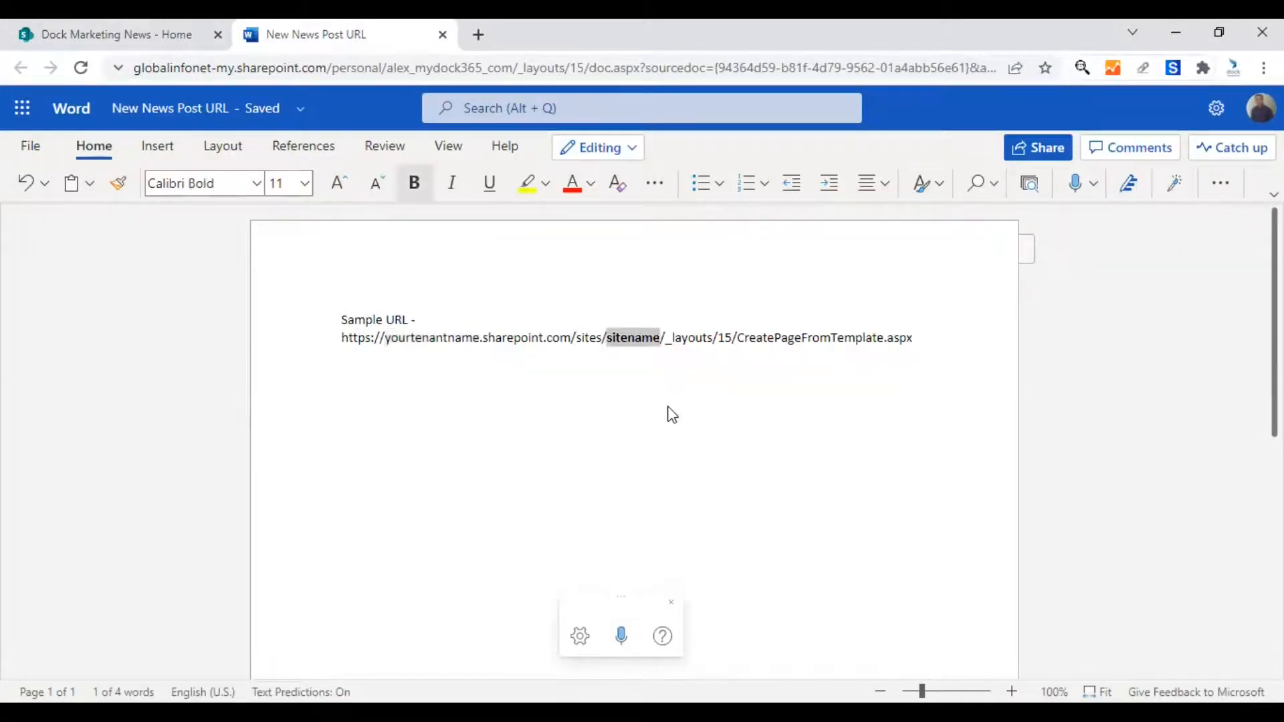
type("DockMarketingNews")
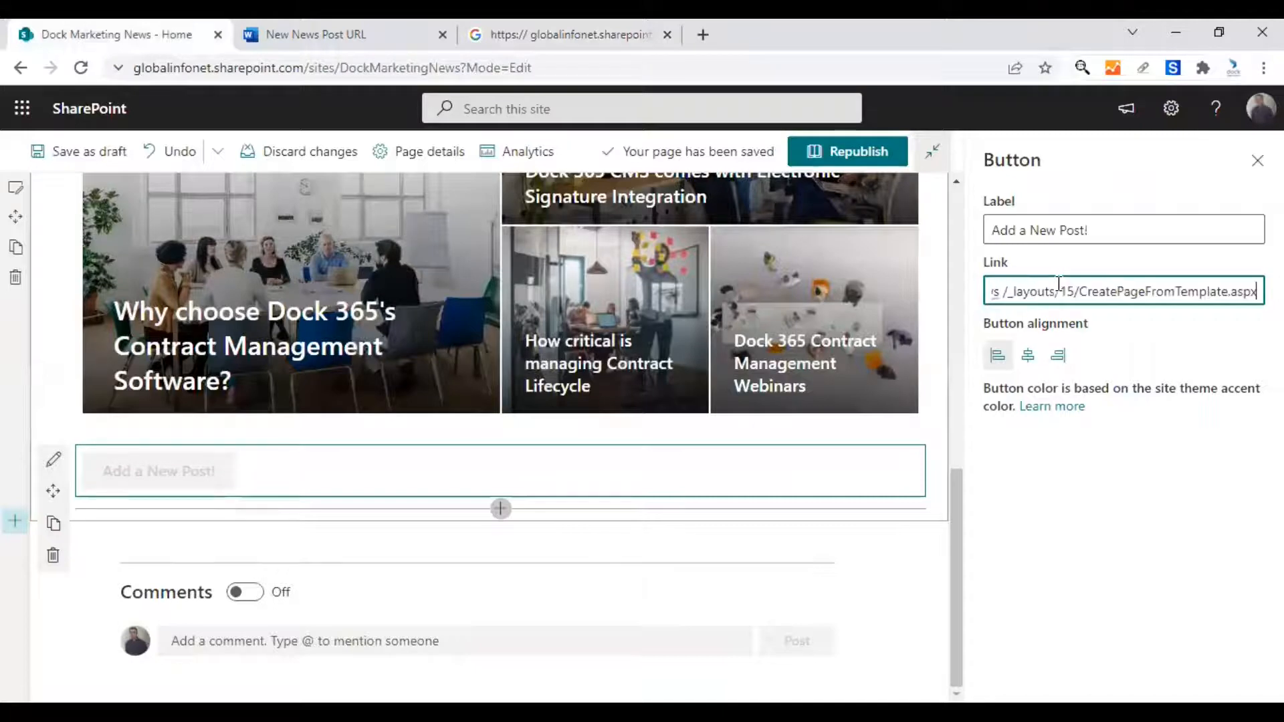
Step: Center-align the Add a New Post! button and close the Button property pane
left_click(1028, 355)
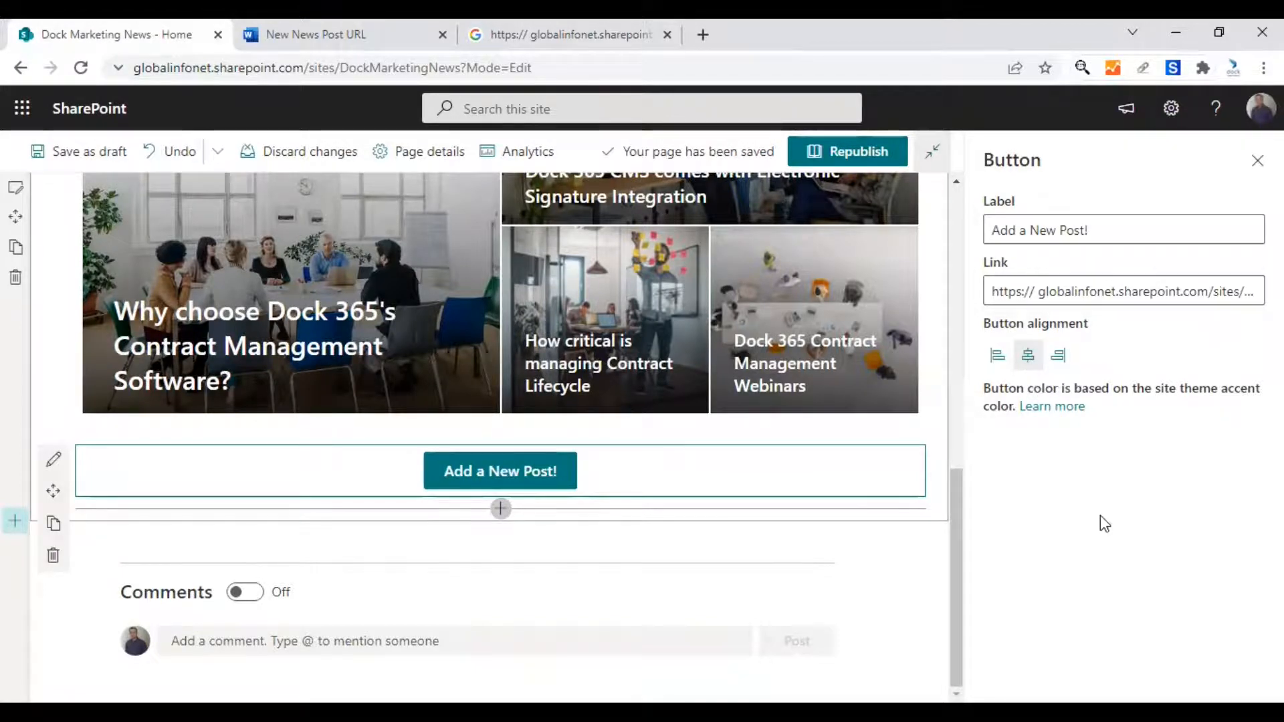
left_click(1258, 159)
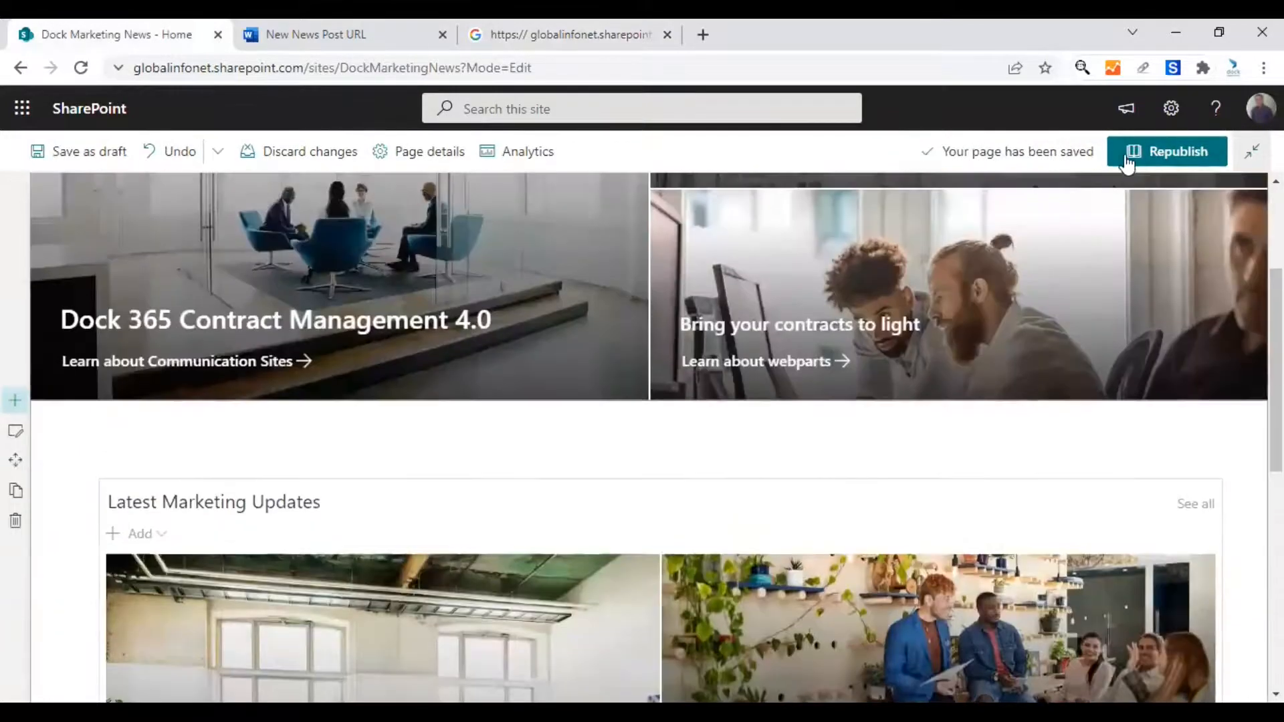
mouse_move(1168, 152)
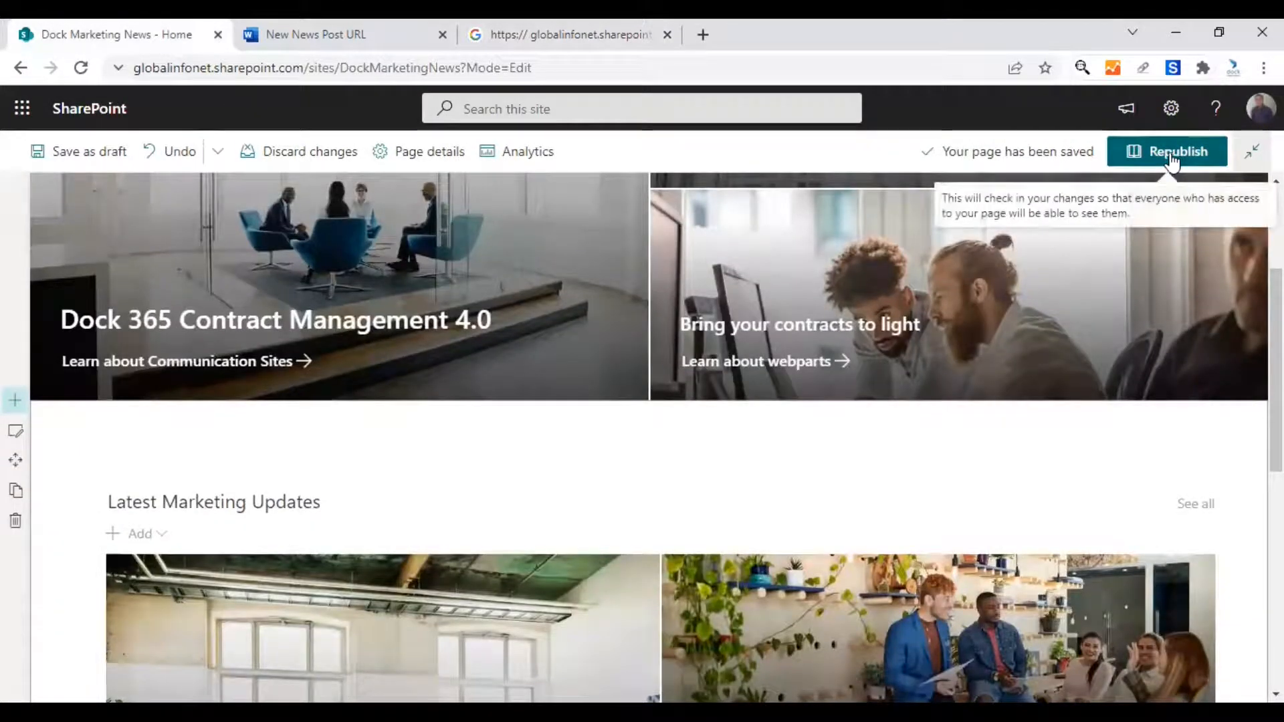
Step: Republish the home page and test the Add a New Post! button's link
left_click(1167, 152)
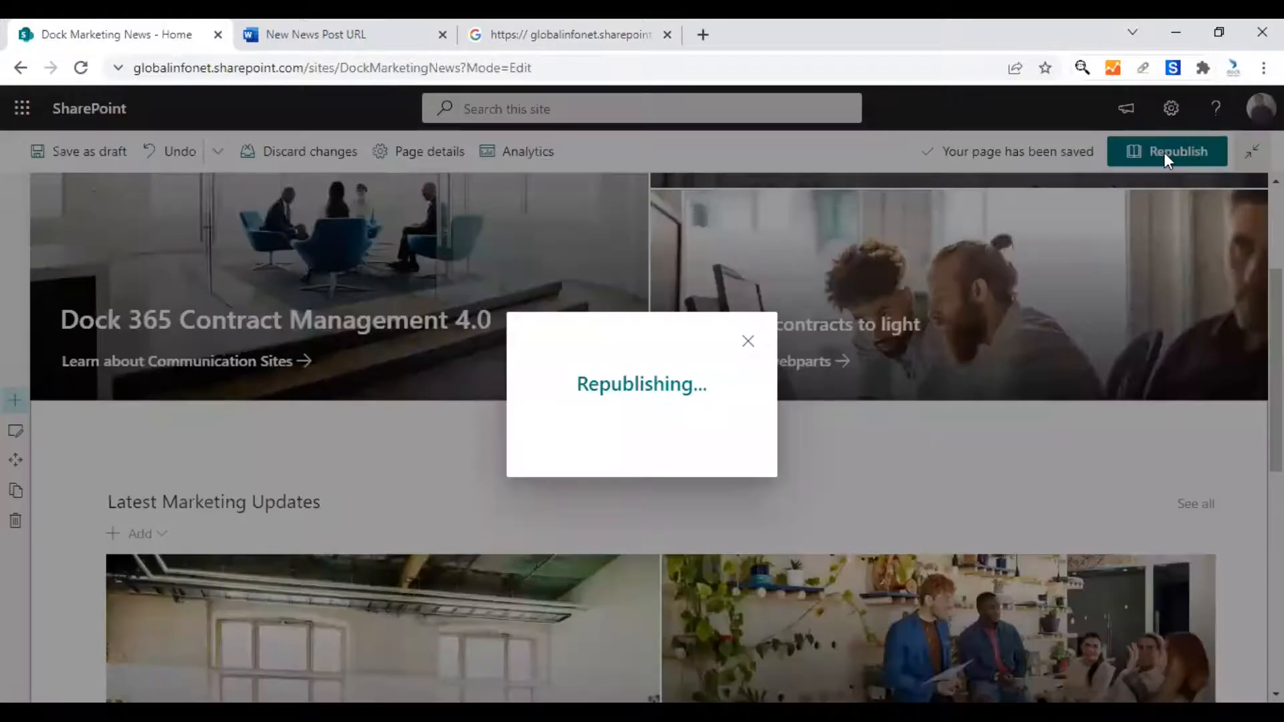
left_click(1168, 152)
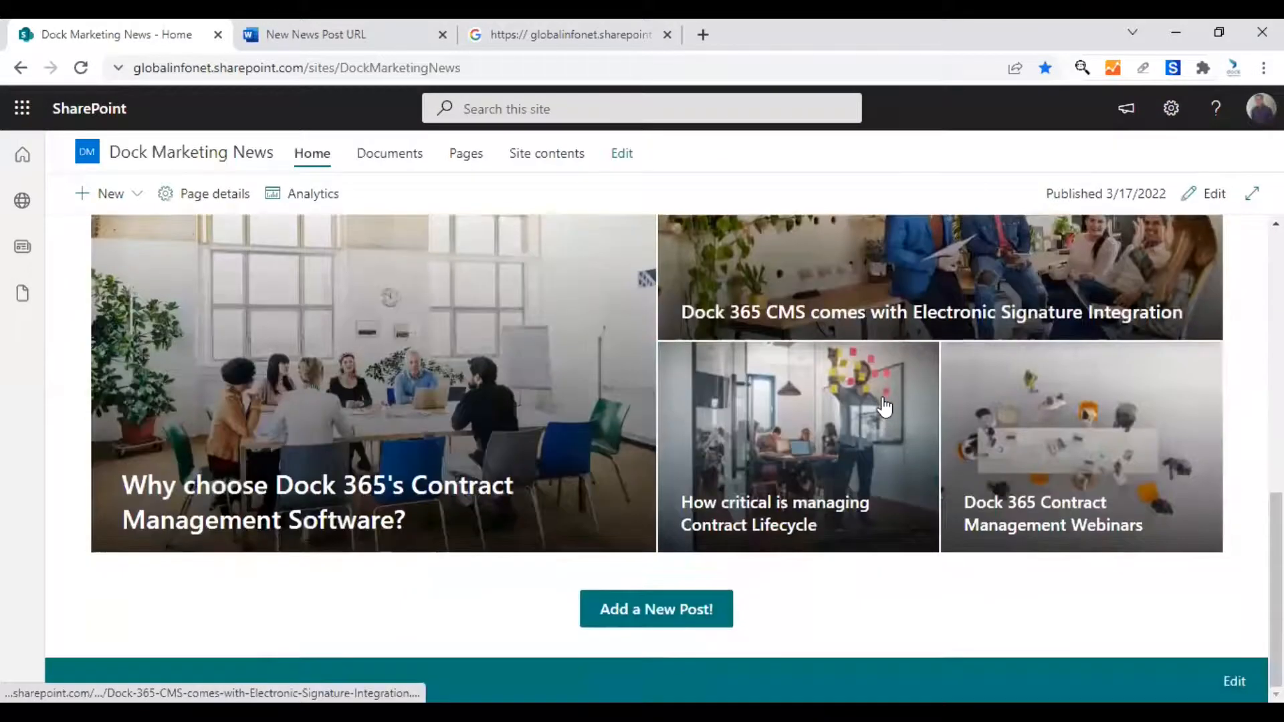
mouse_move(656, 608)
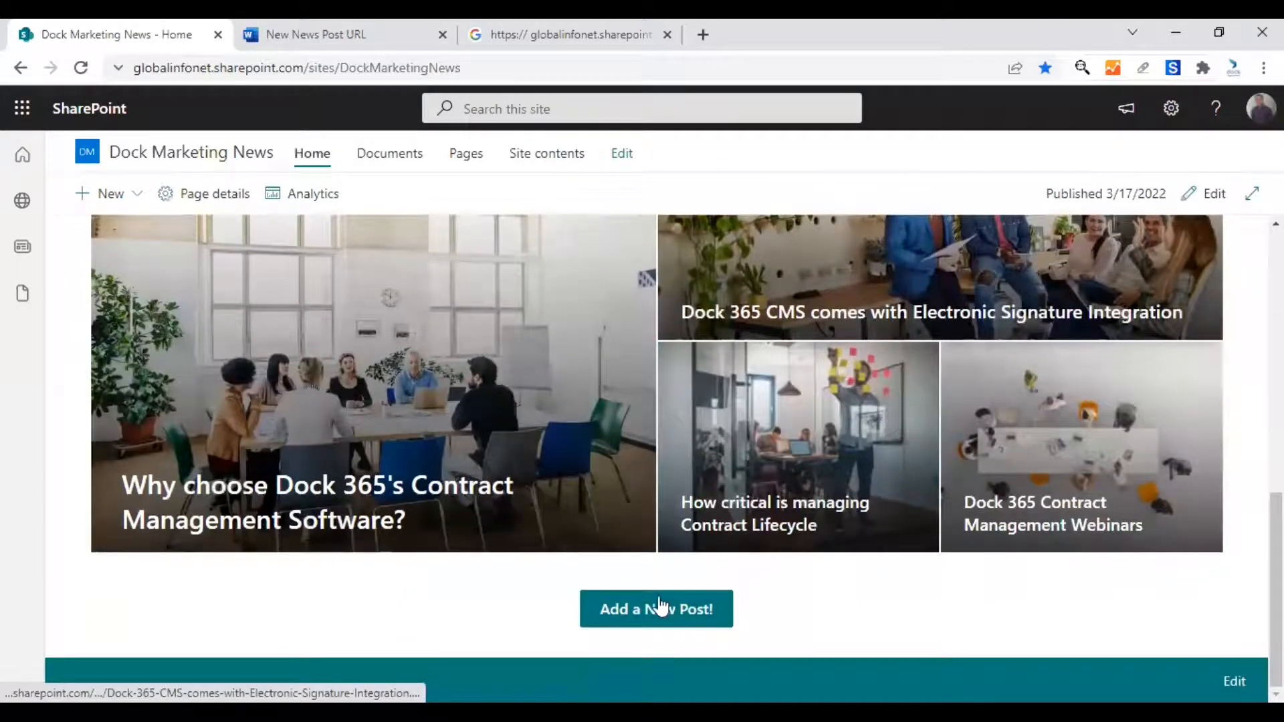
left_click(656, 609)
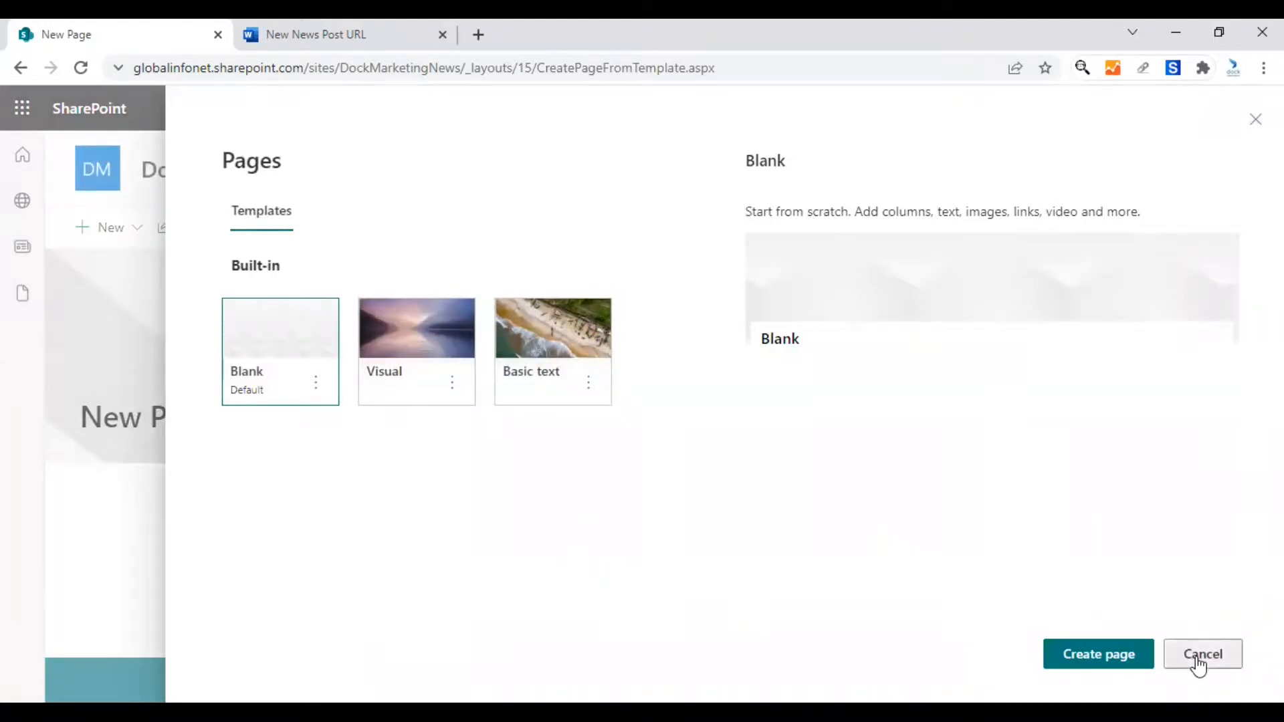
Step: Cancel the Pages template dialog and scroll down to the Add a New Post! button
left_click(1203, 654)
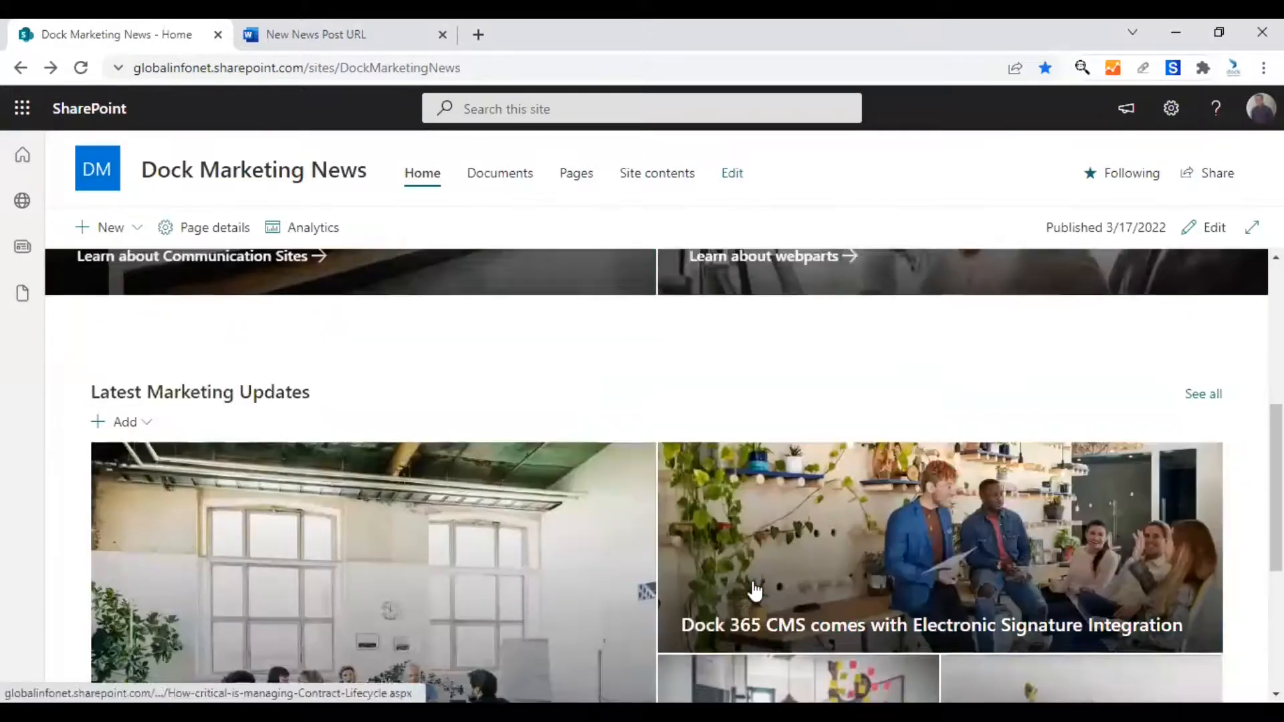
scroll("down", 3)
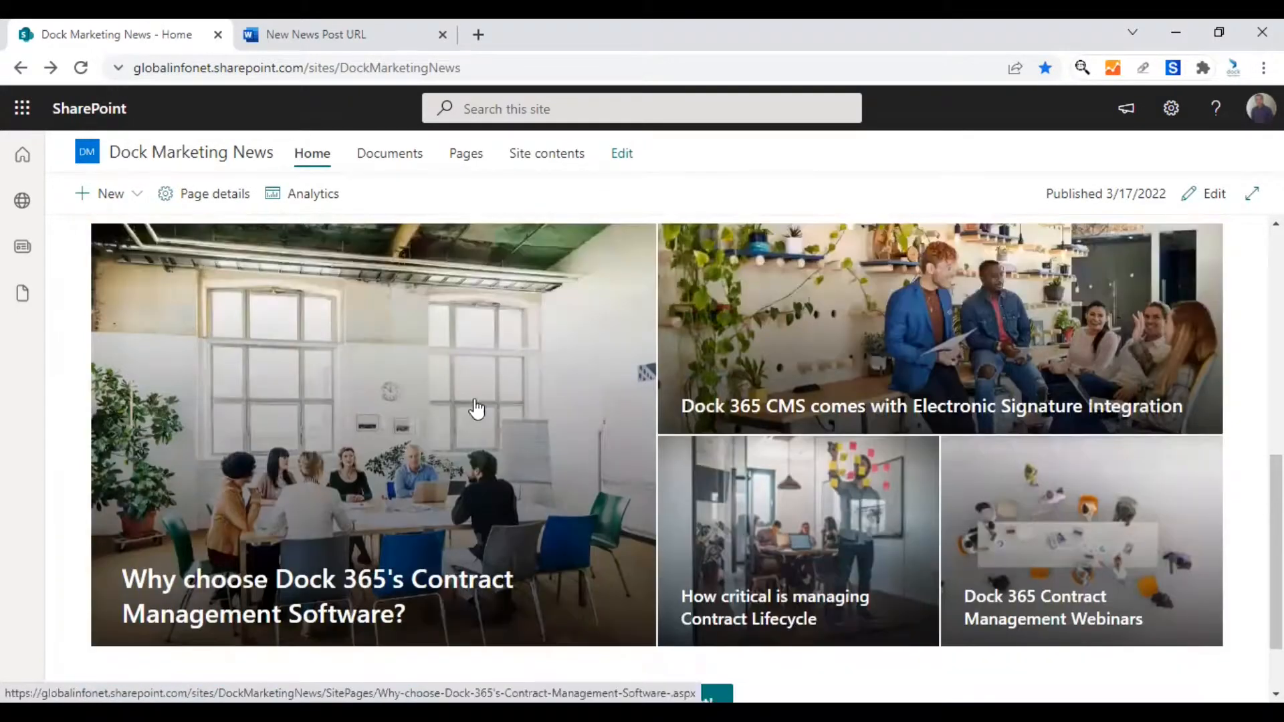
scroll("down", 3)
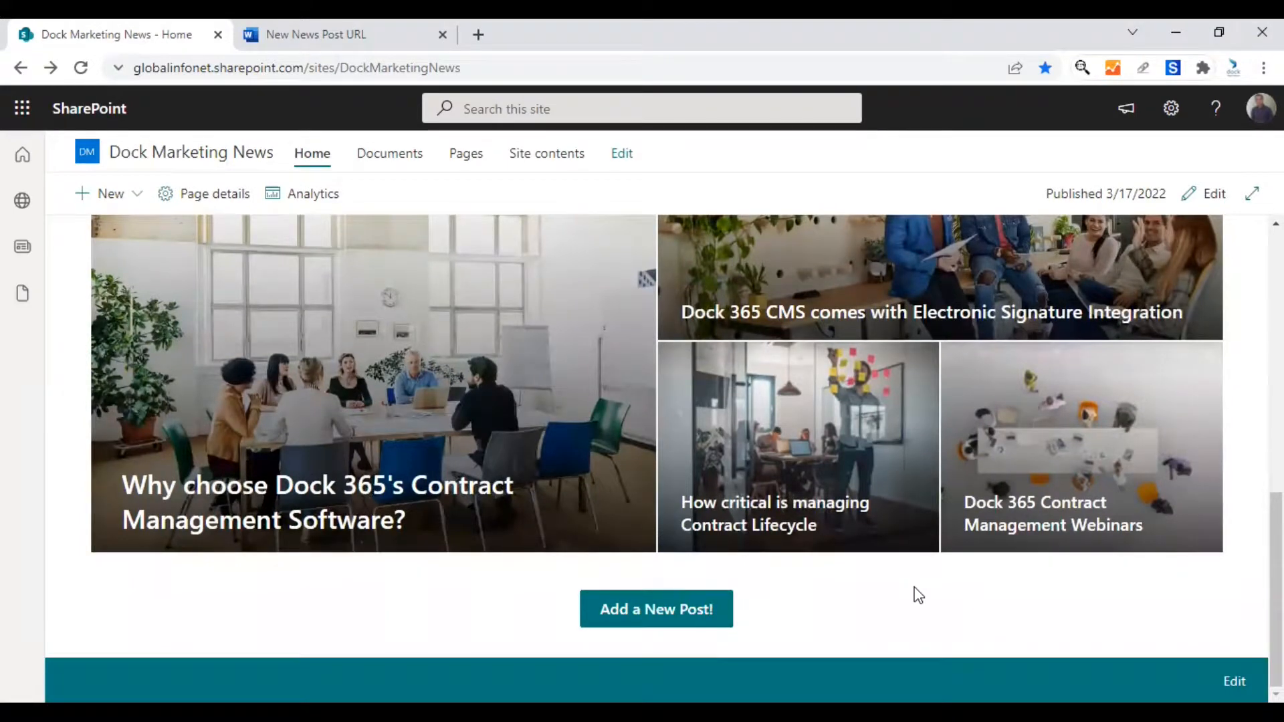
mouse_move(656, 609)
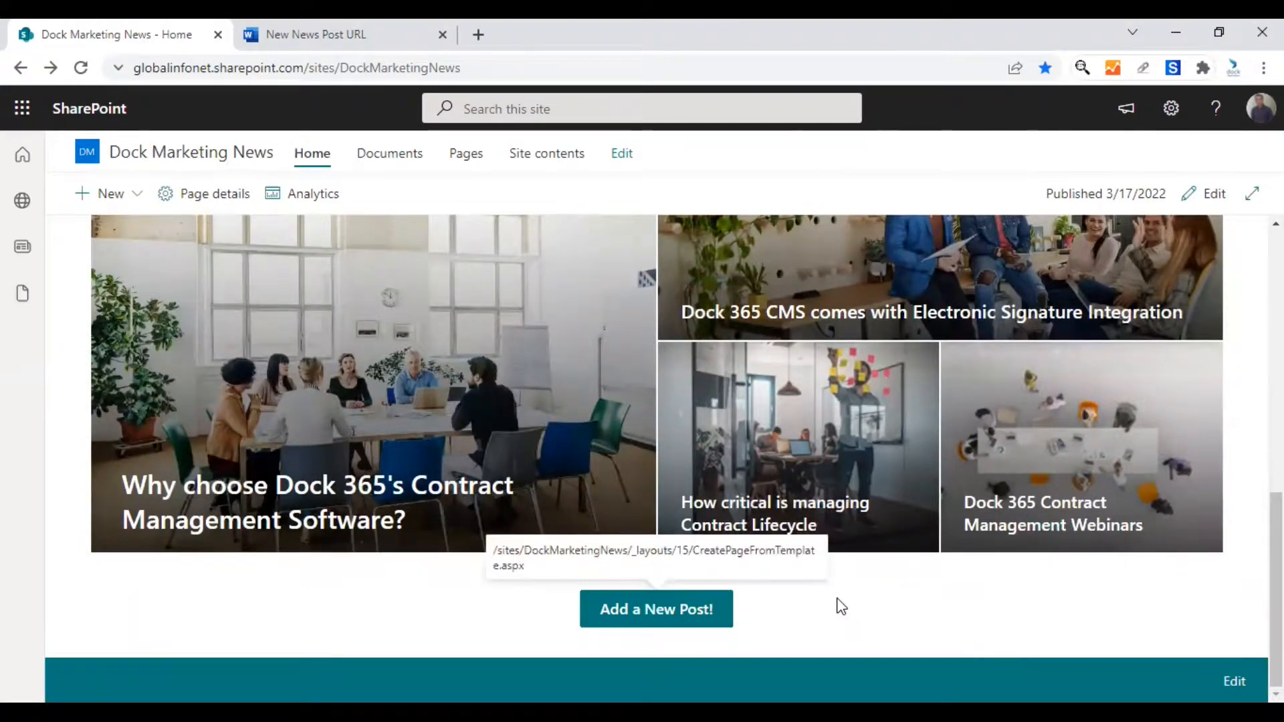
mouse_move(914, 615)
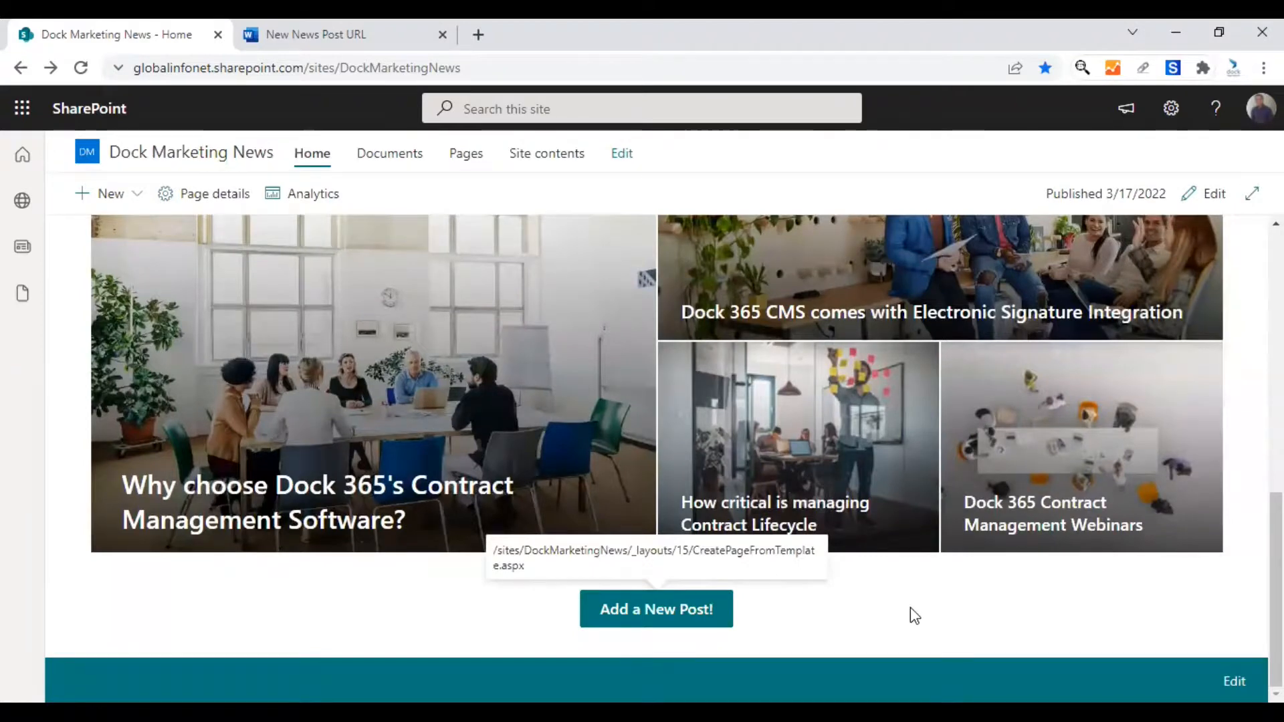
mouse_move(1245, 584)
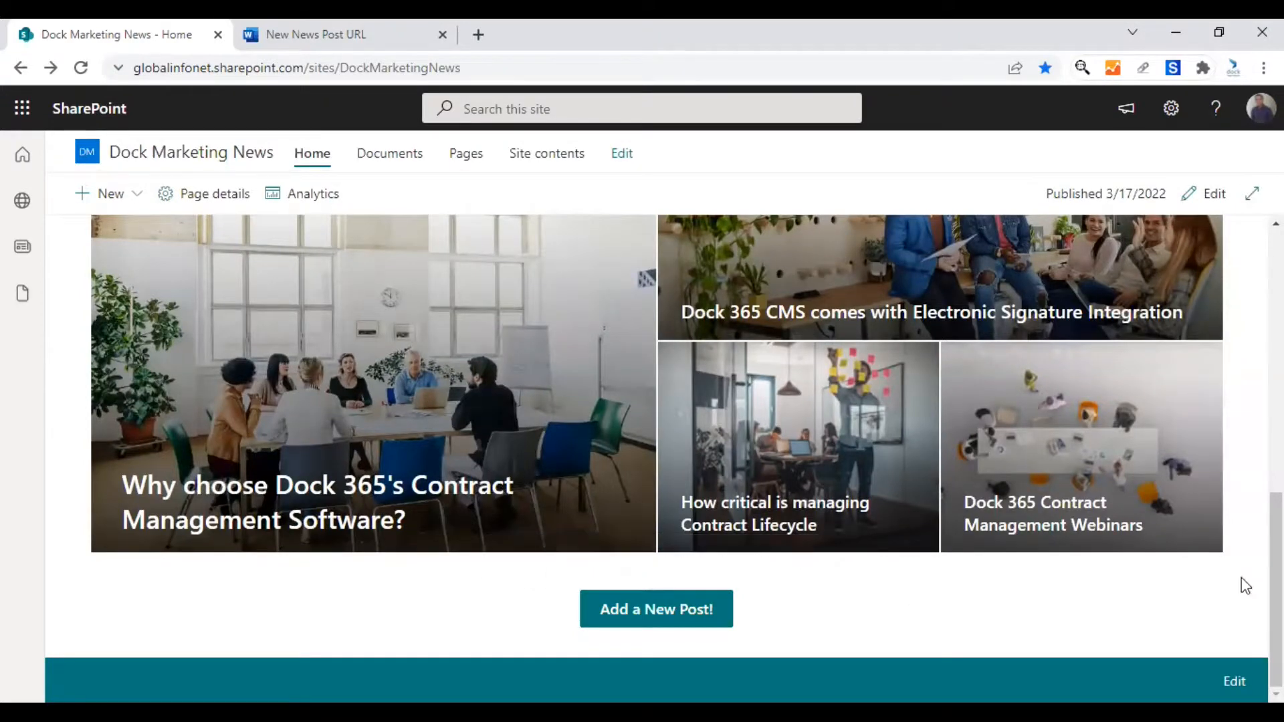